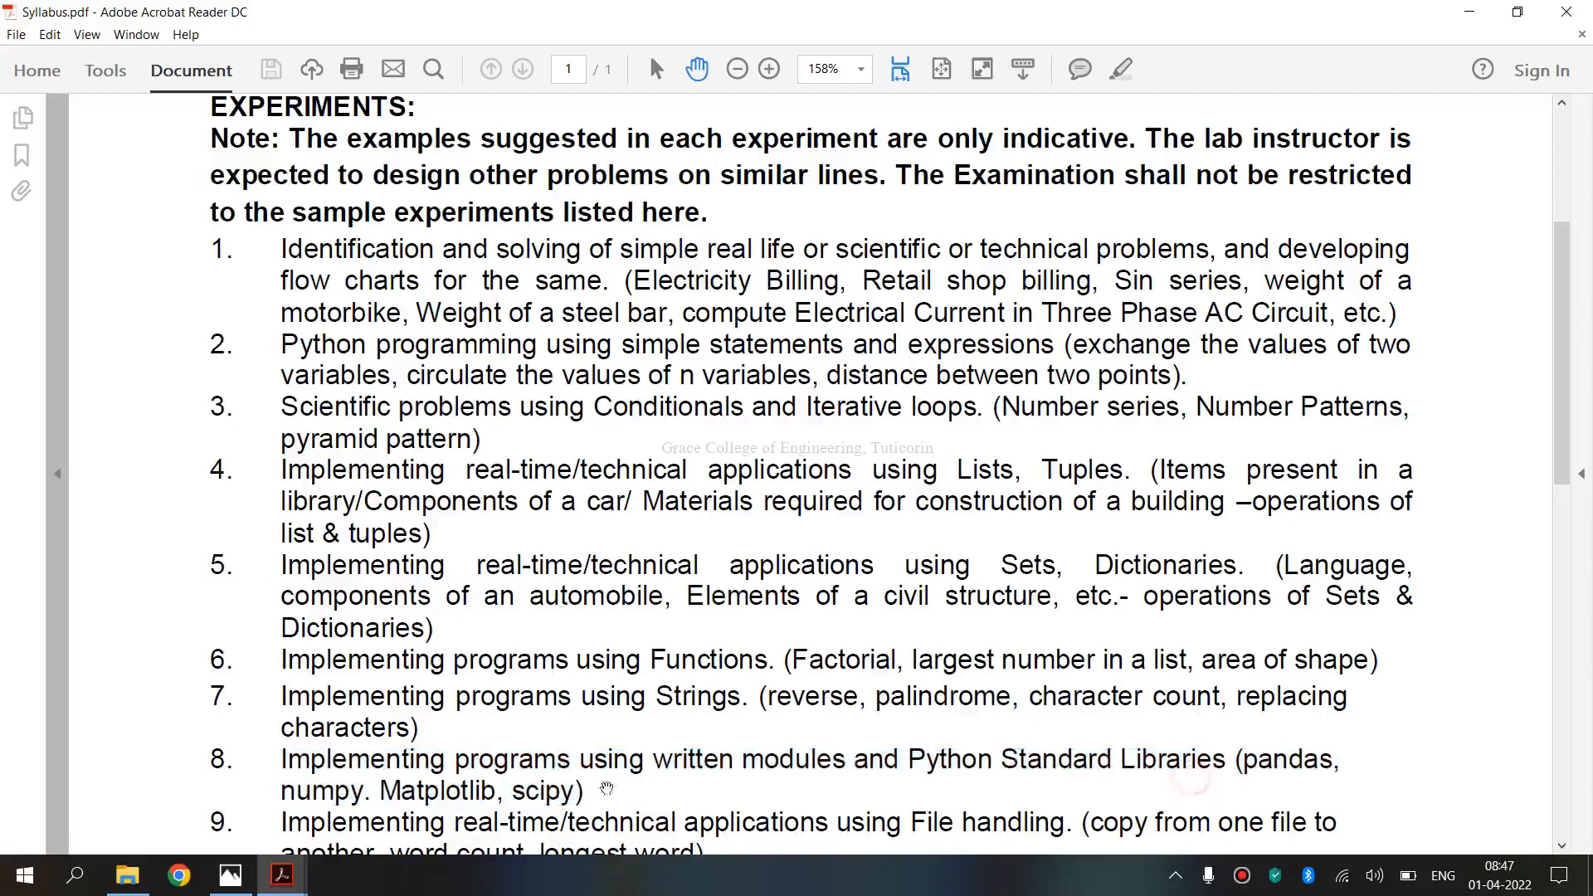
# - Scroll page 47 past the algorithm to the NumPy PROGRAM and OUTPUT sections
pyautogui.doubleClick(323, 792)
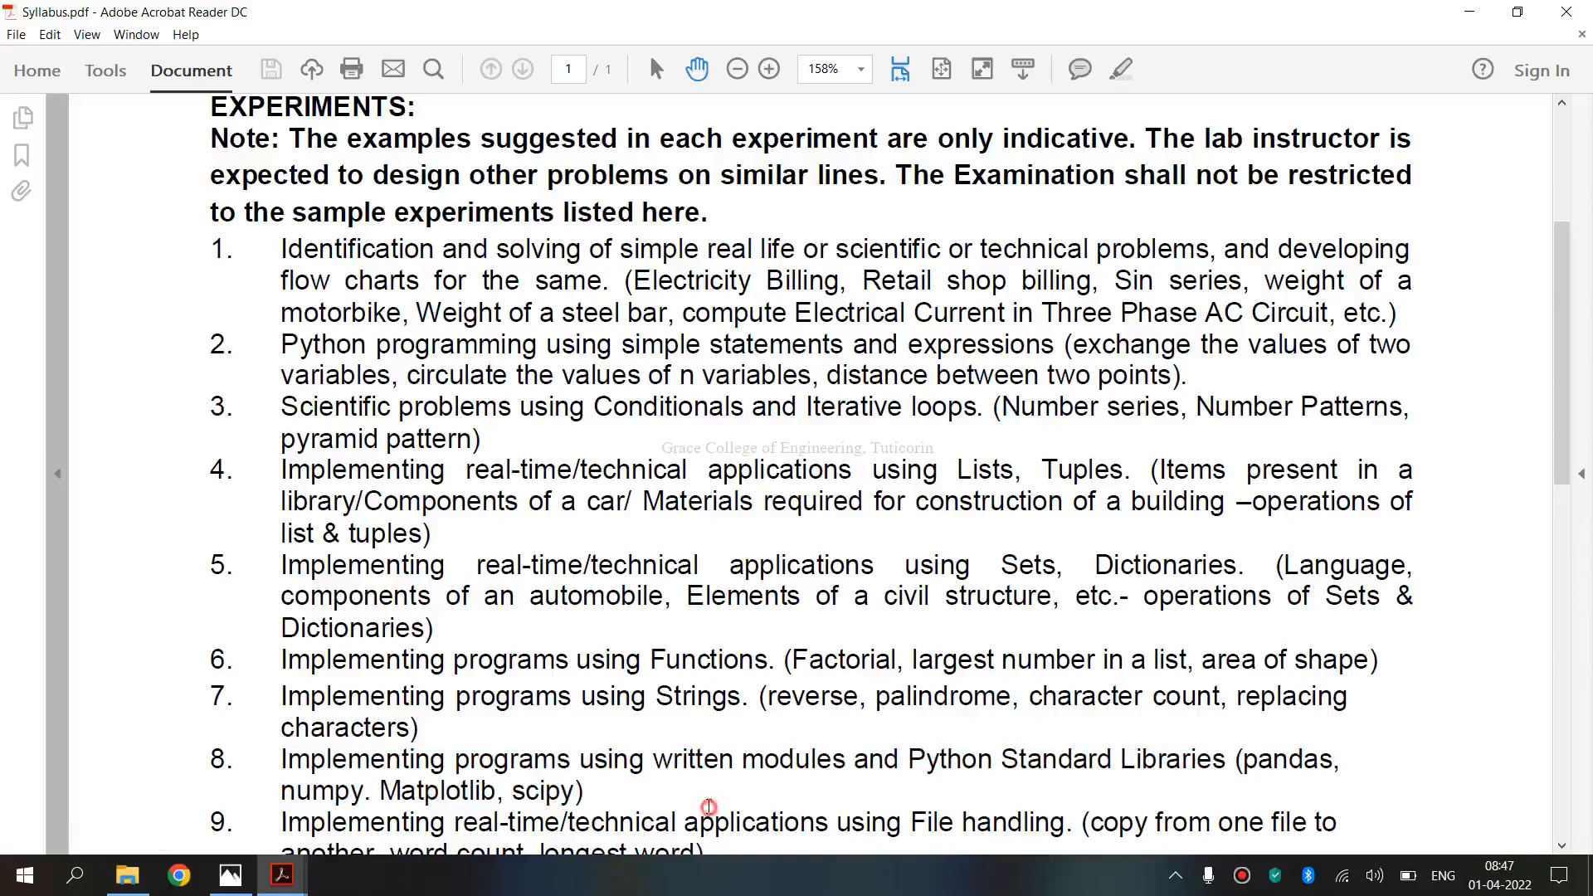
pyautogui.doubleClick(774, 759)
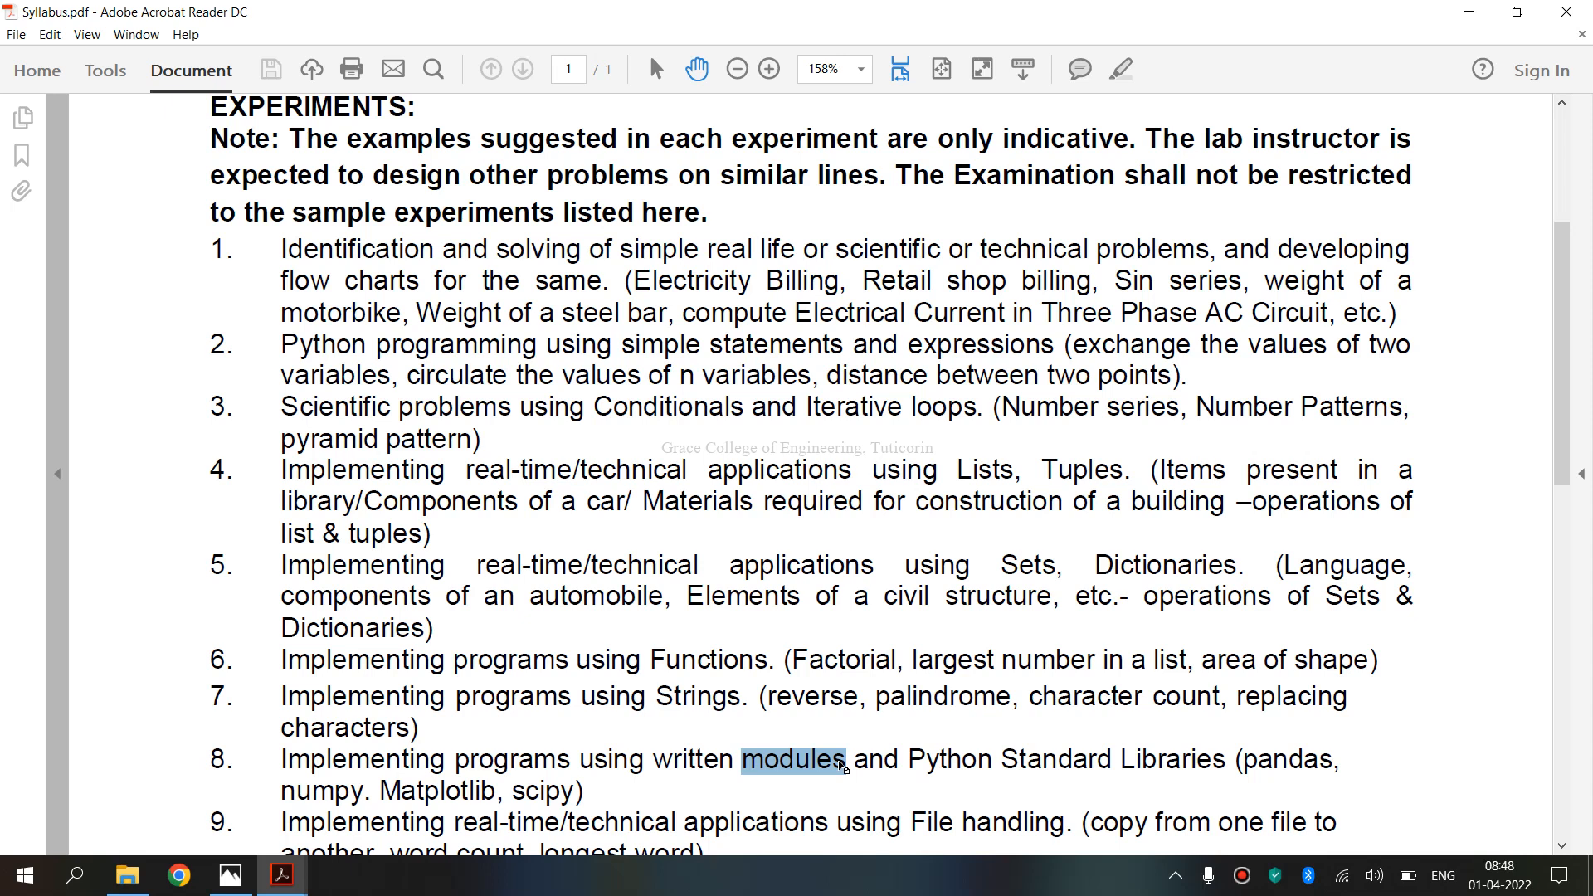
pyautogui.moveTo(425, 761)
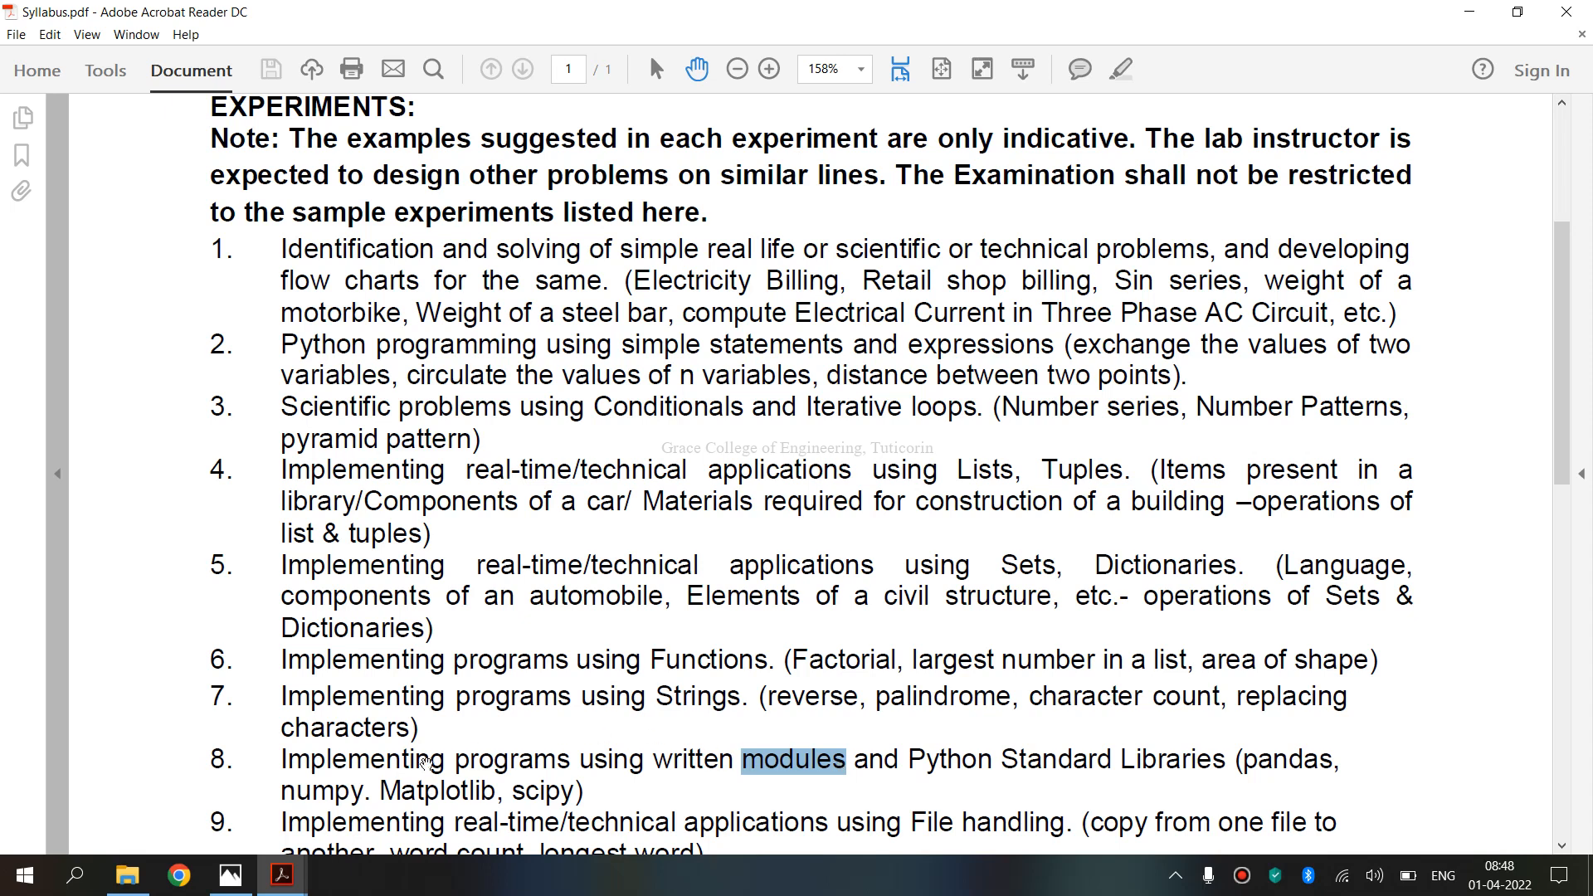
pyautogui.doubleClick(322, 791)
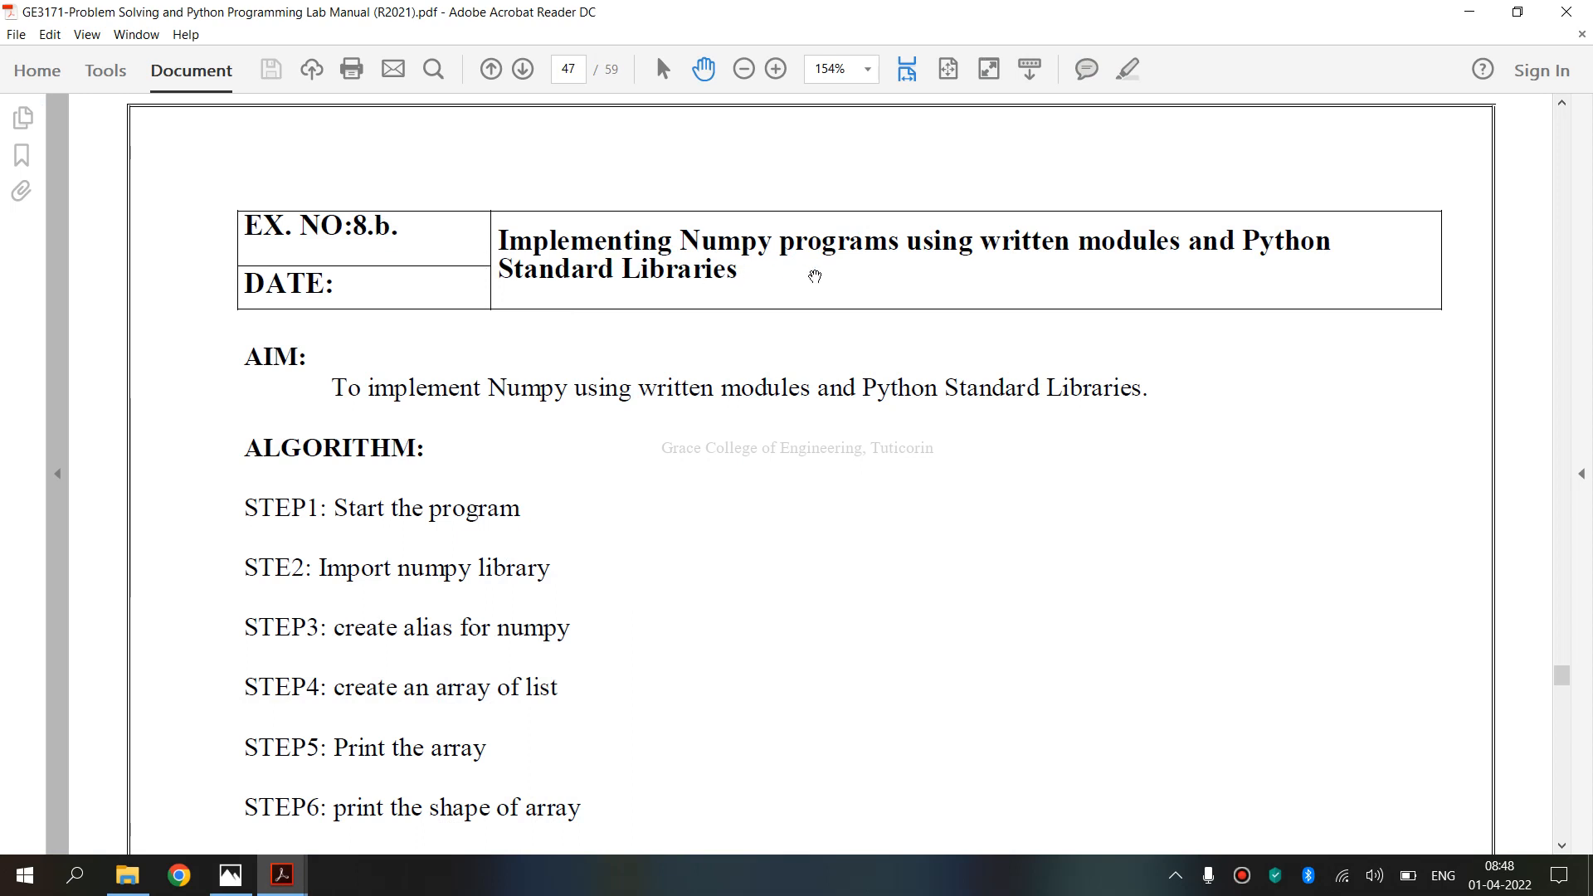
pyautogui.moveTo(1256, 263)
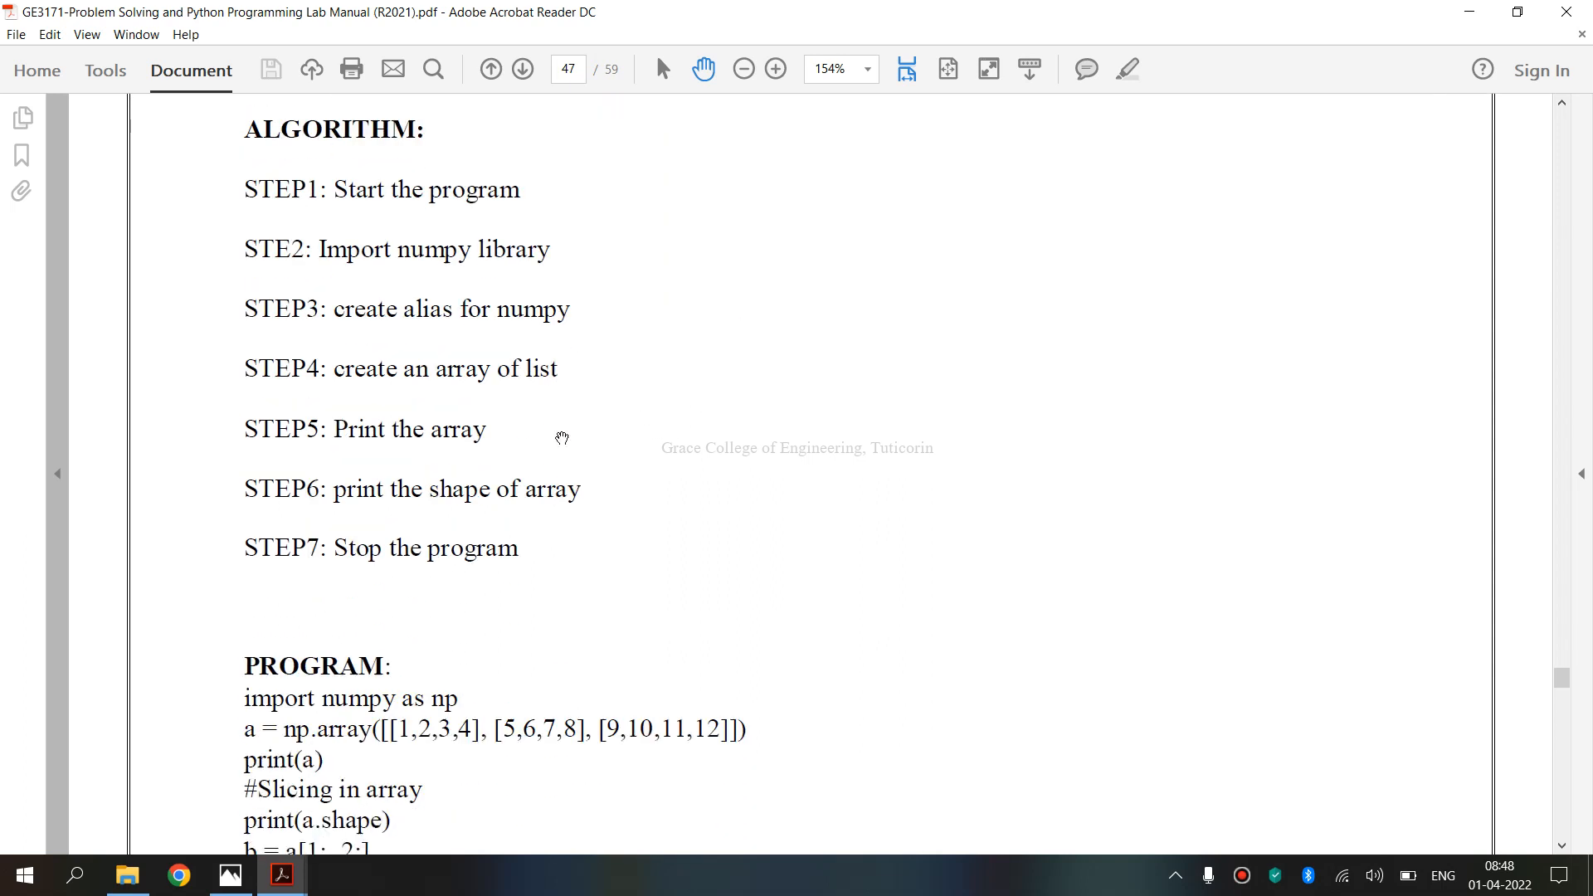
pyautogui.scroll(-3)
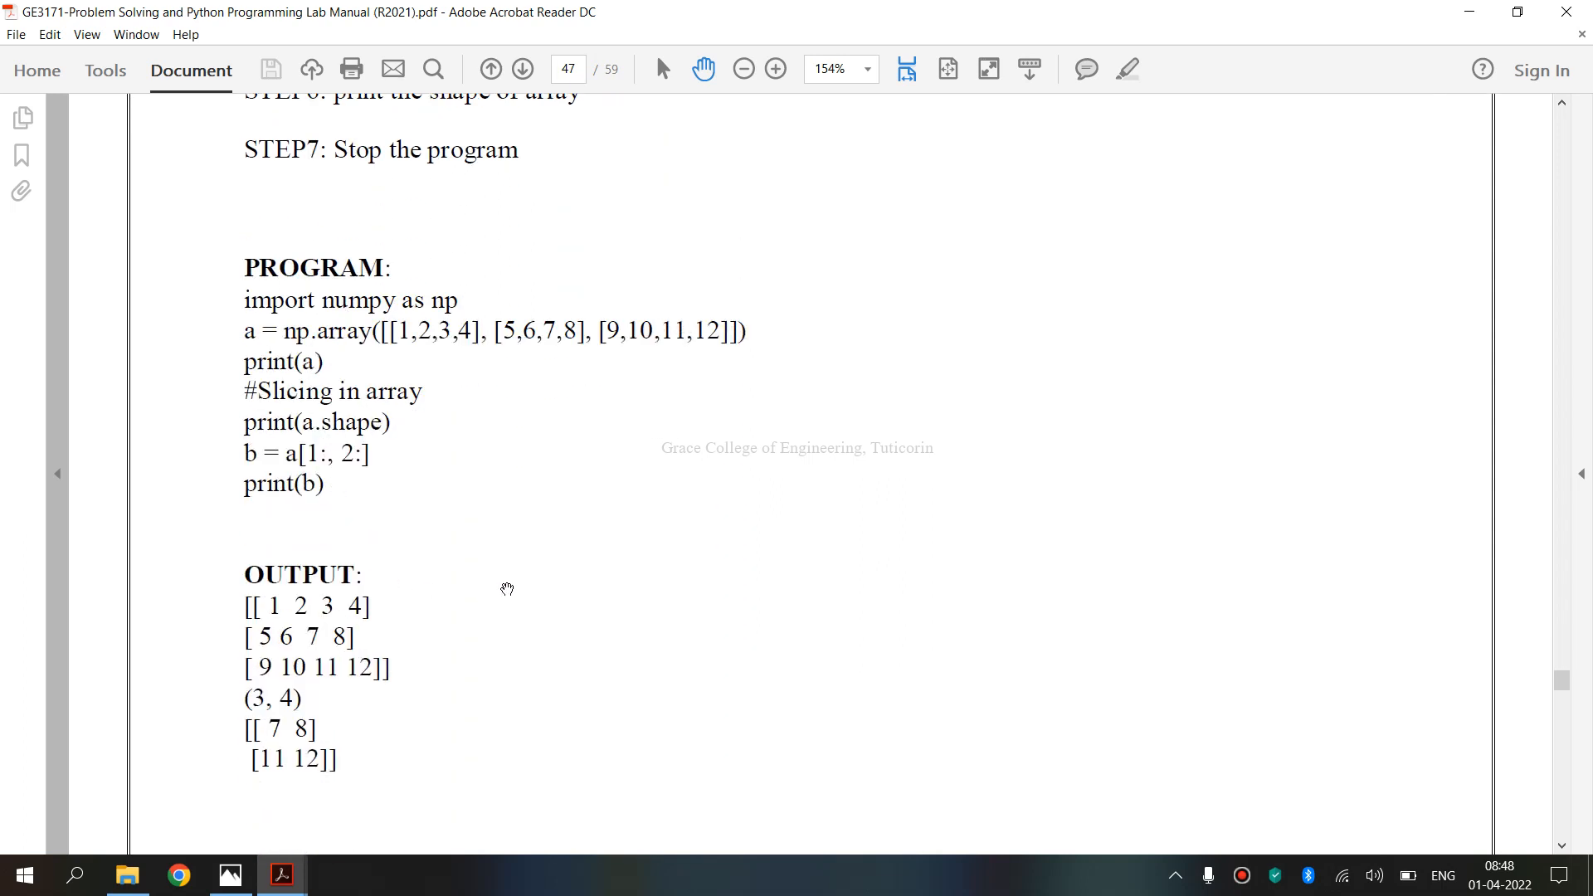
pyautogui.scroll(-3)
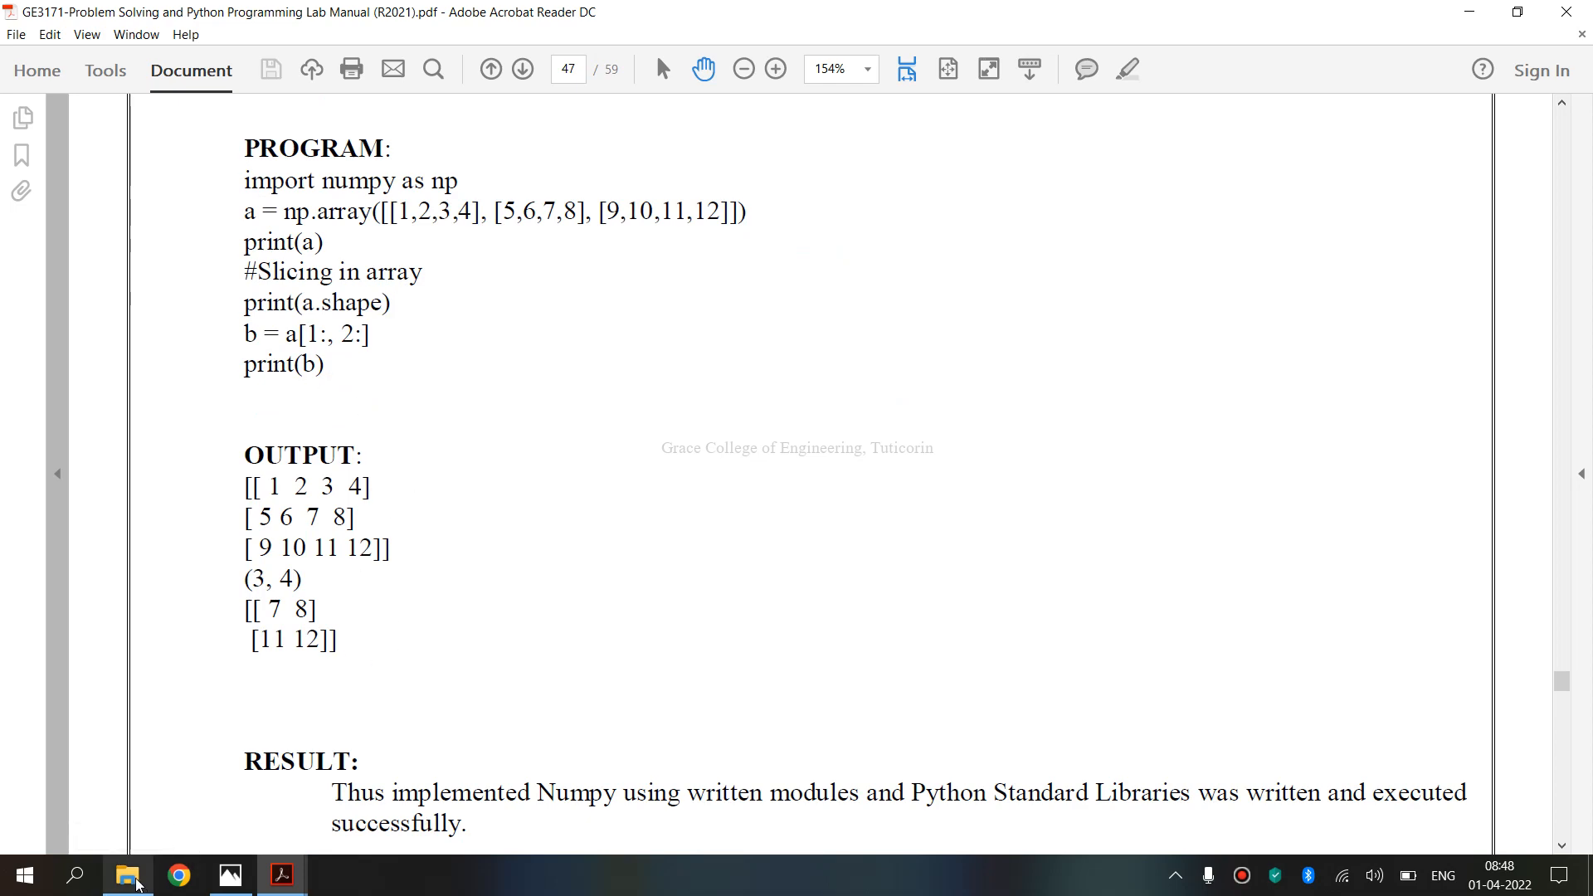
# - Launch PyScripter-Portable from C:\Portable Python 3.2.5.1 through File Explorer
pyautogui.click(126, 874)
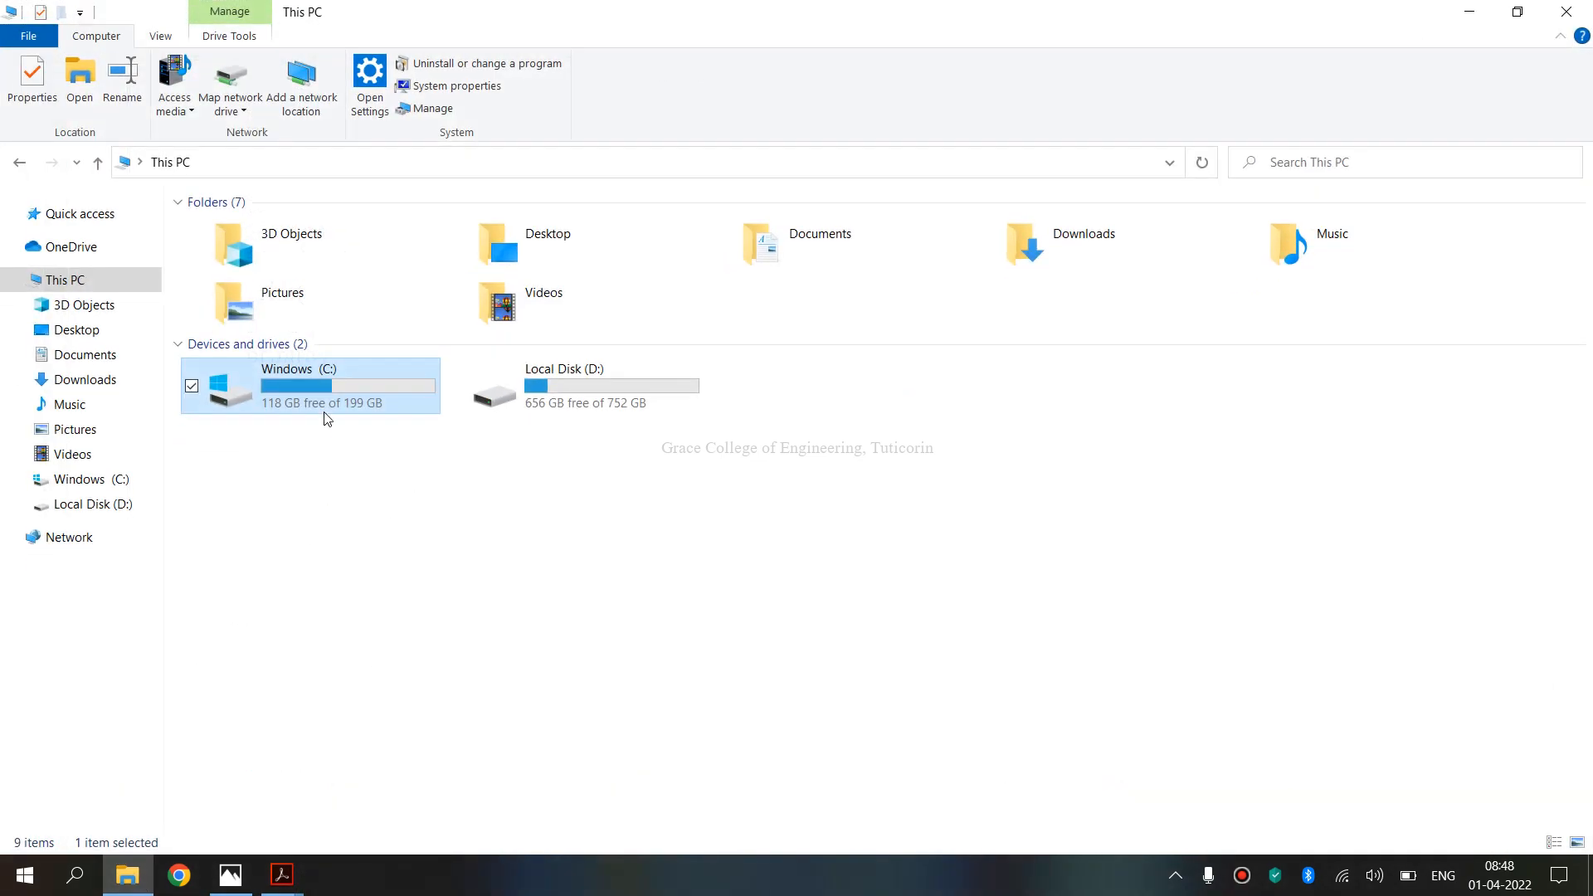
pyautogui.doubleClick(287, 386)
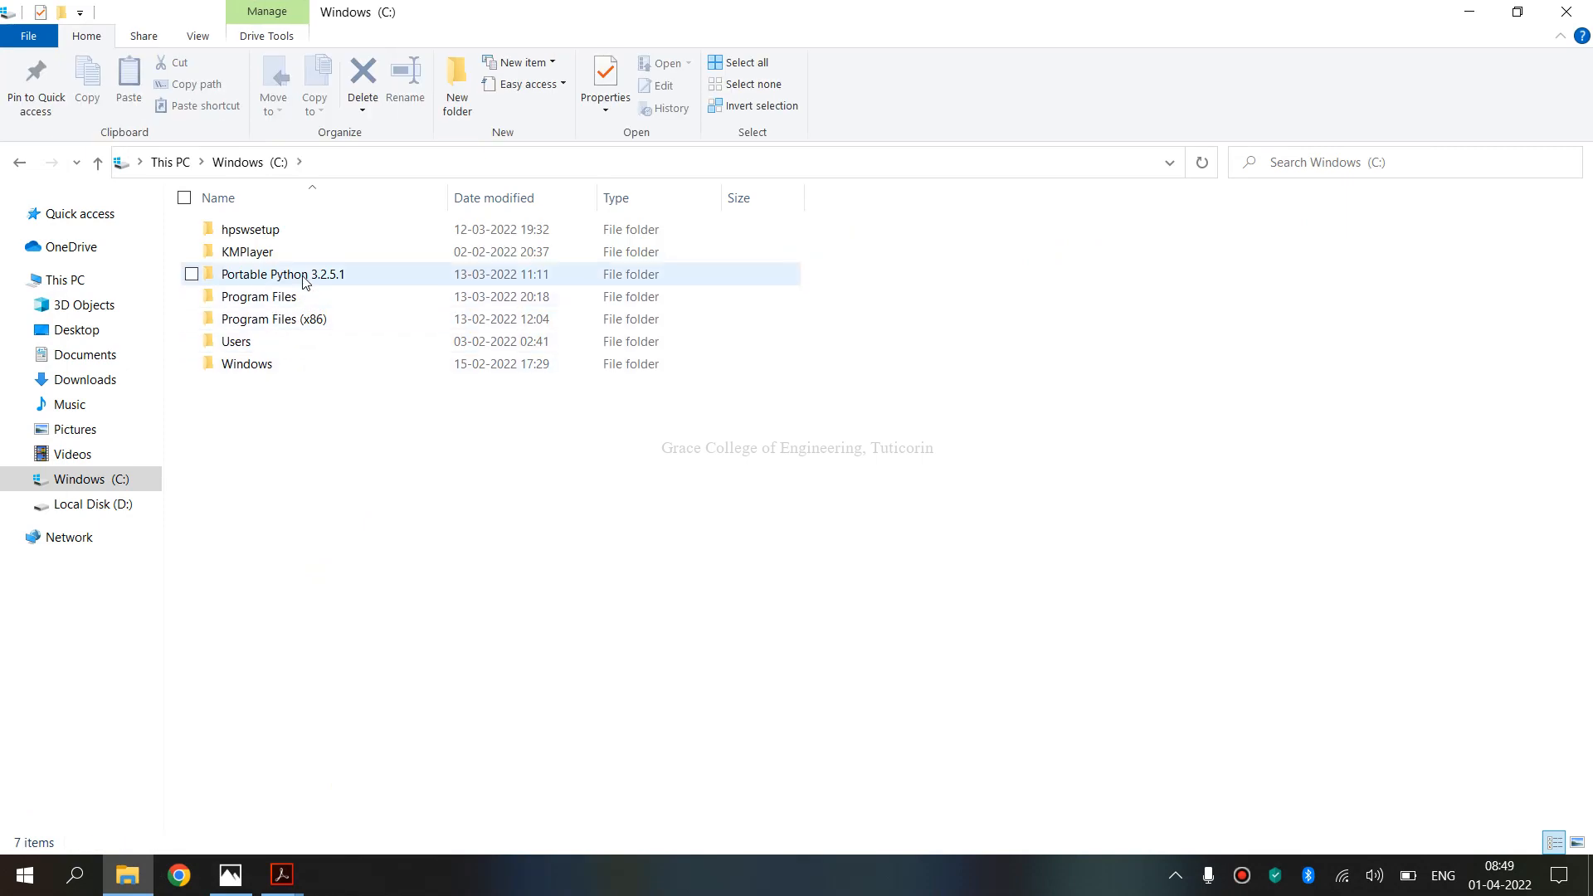
pyautogui.click(302, 275)
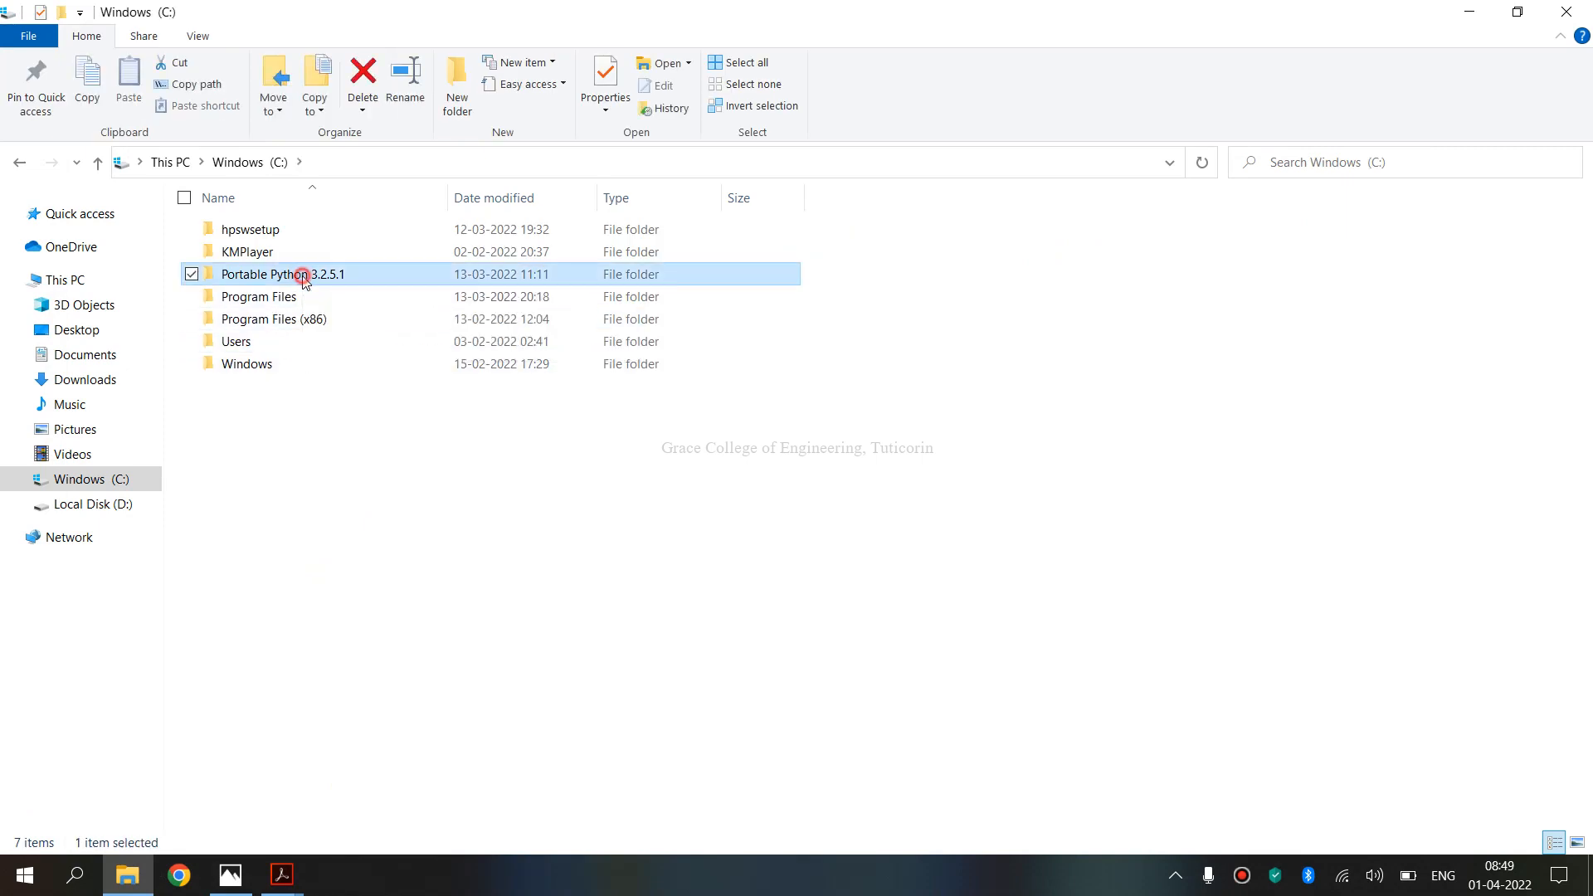
pyautogui.doubleClick(285, 275)
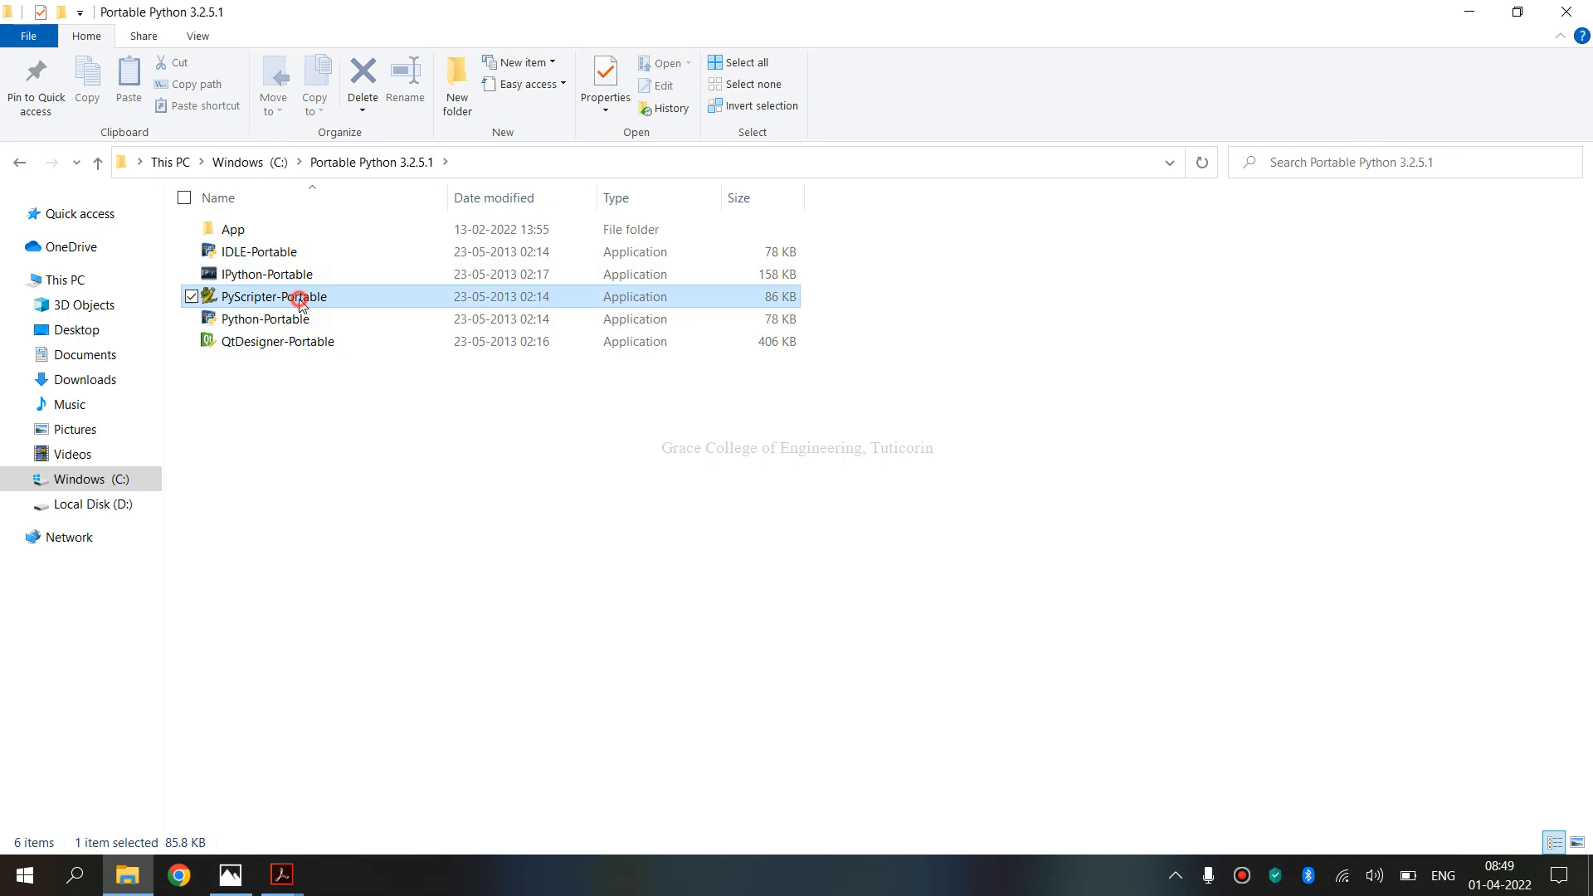
pyautogui.doubleClick(273, 295)
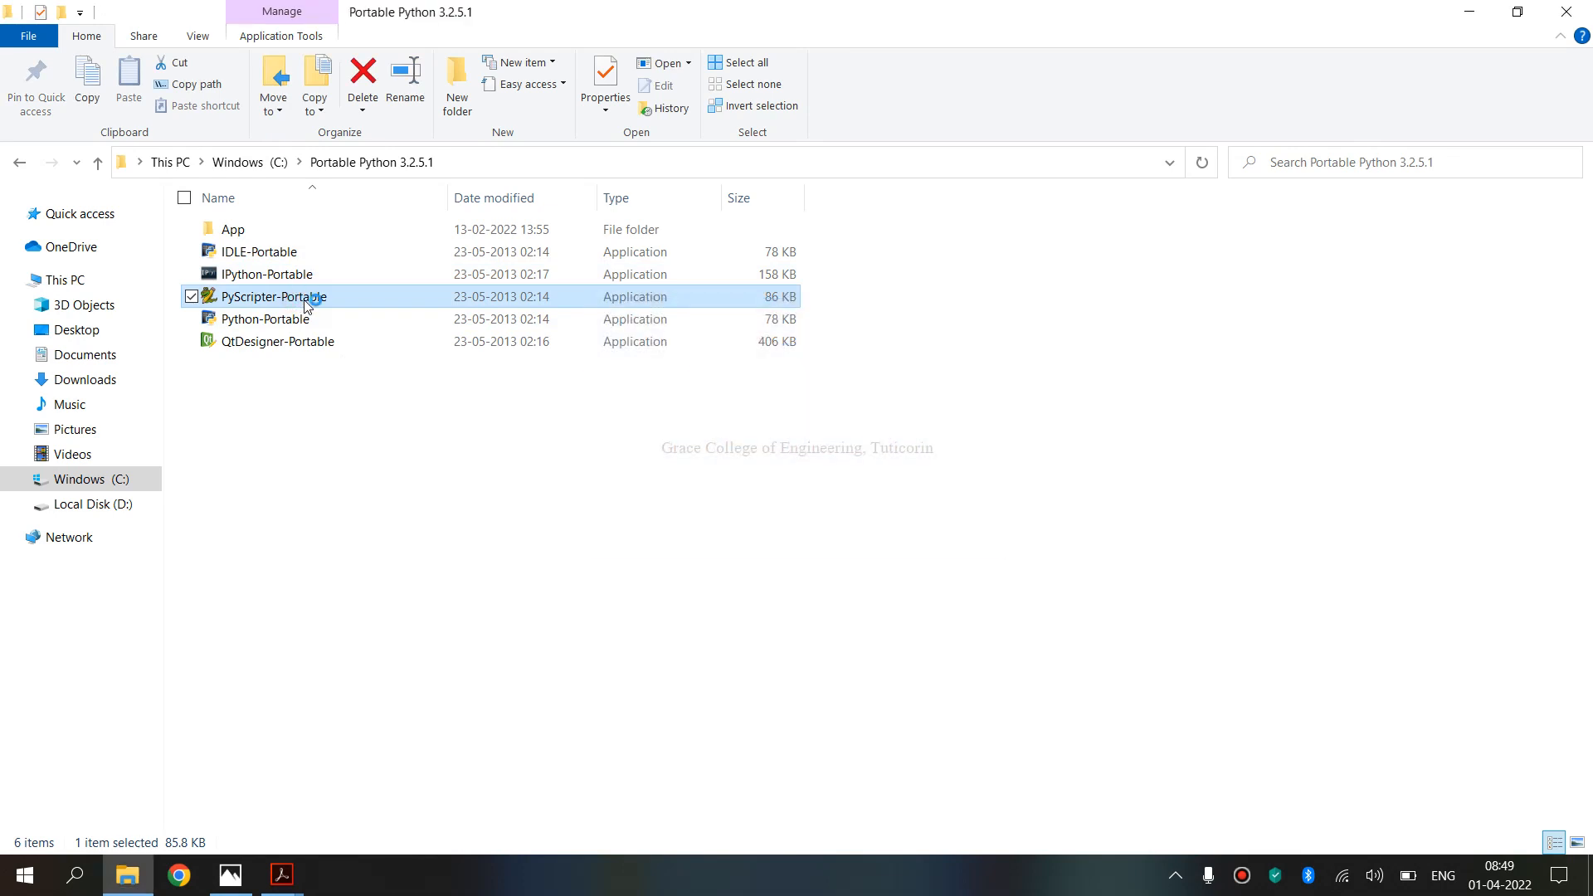
pyautogui.doubleClick(272, 295)
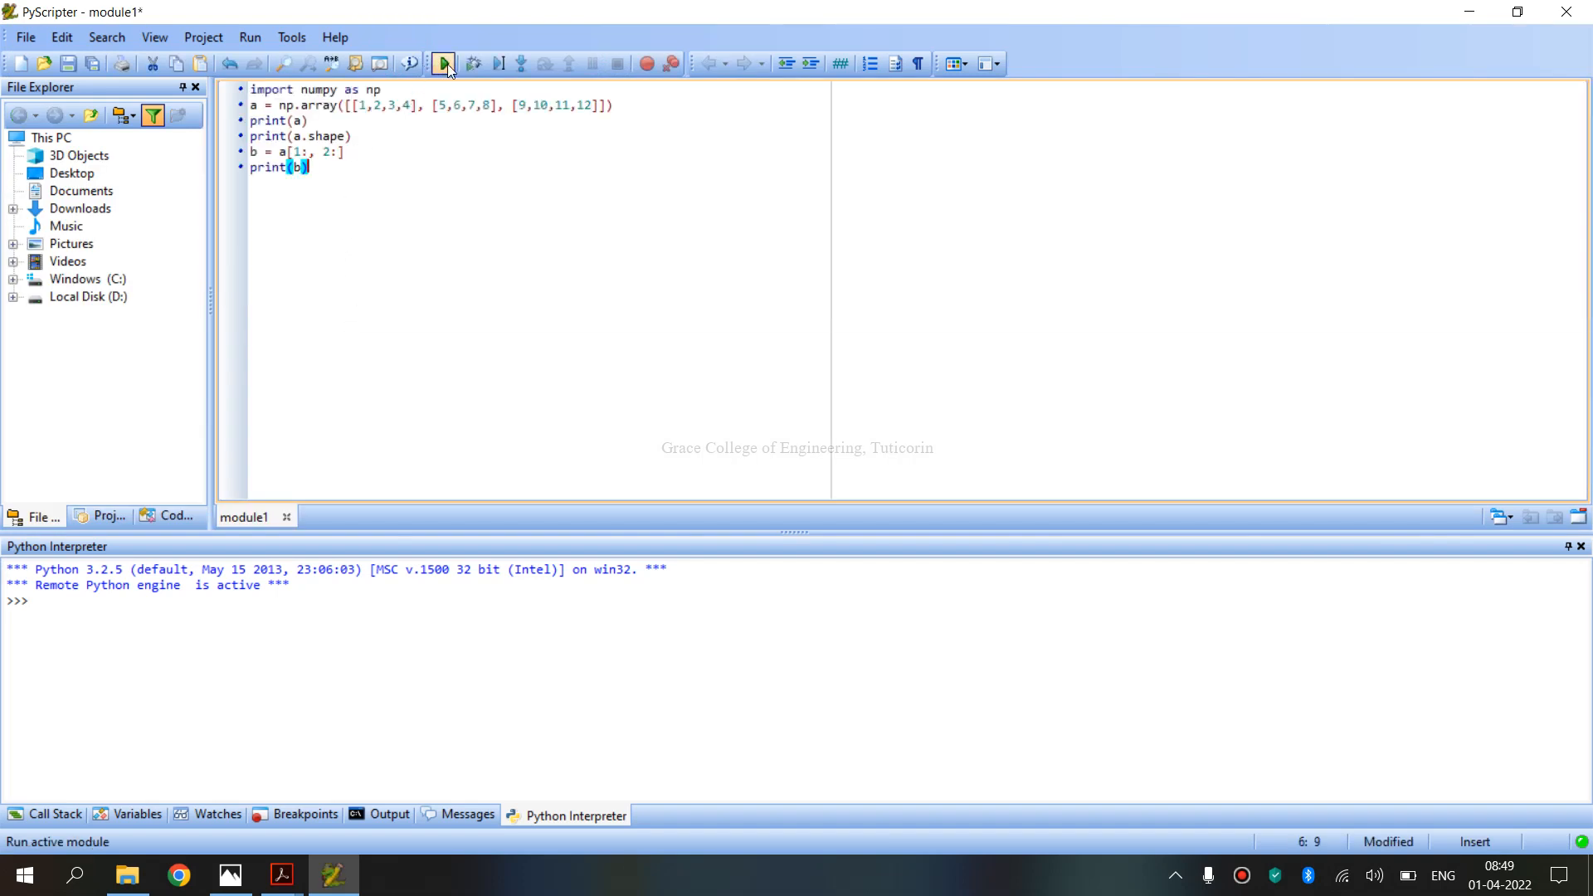
pyautogui.moveTo(442, 63)
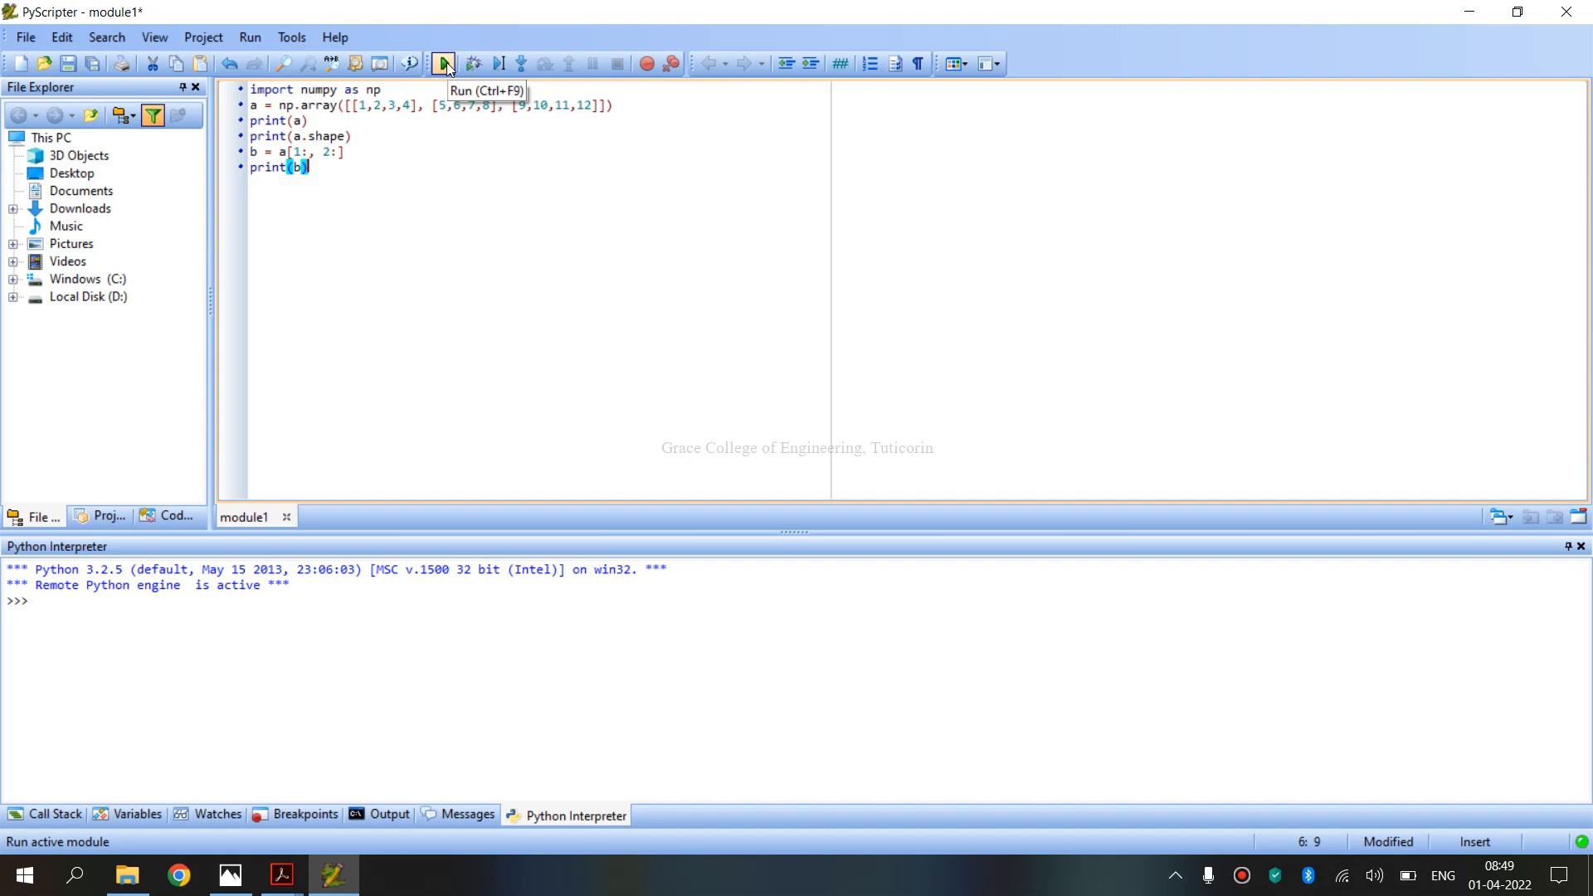
# - Run module1 from the toolbar Run button to print the array, (3, 4) and [[7 8] [11 12]]
pyautogui.click(443, 63)
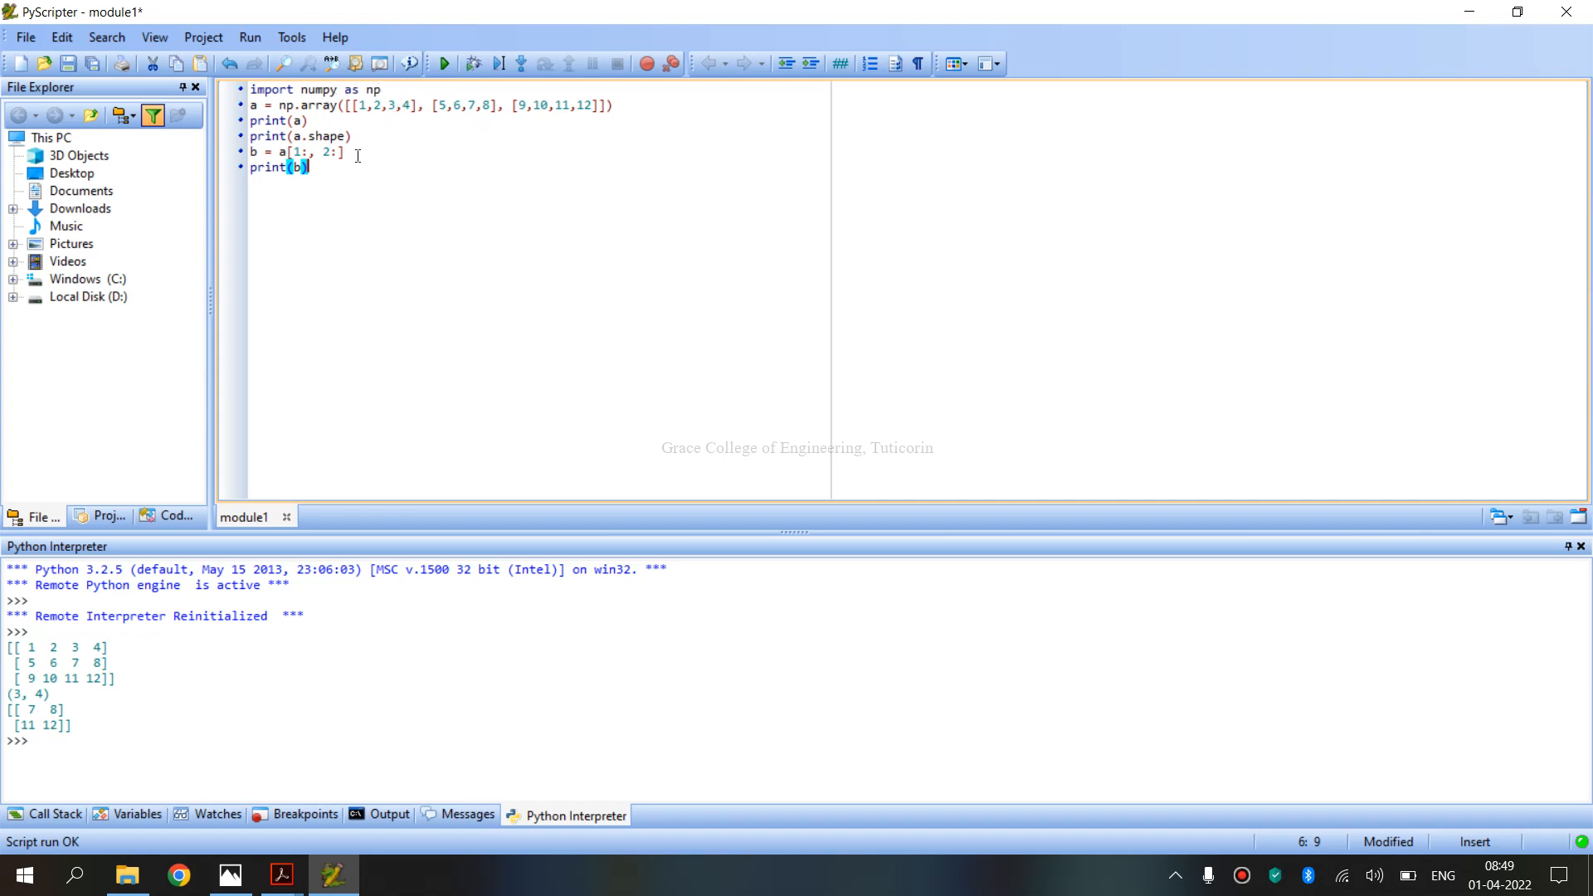
pyautogui.moveTo(827, 127)
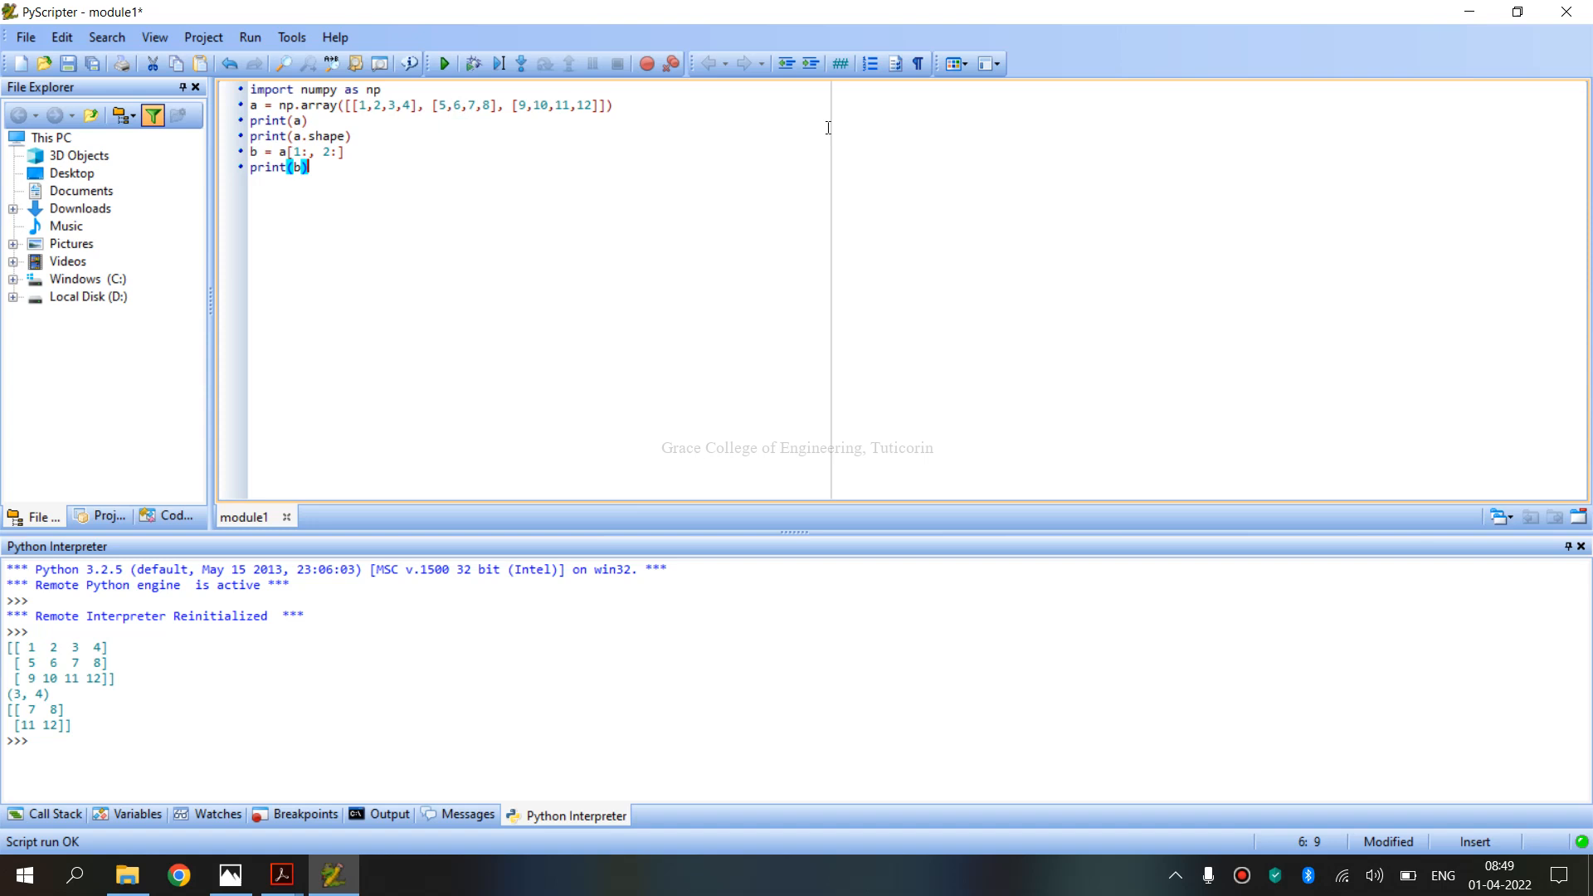
pyautogui.moveTo(407, 91)
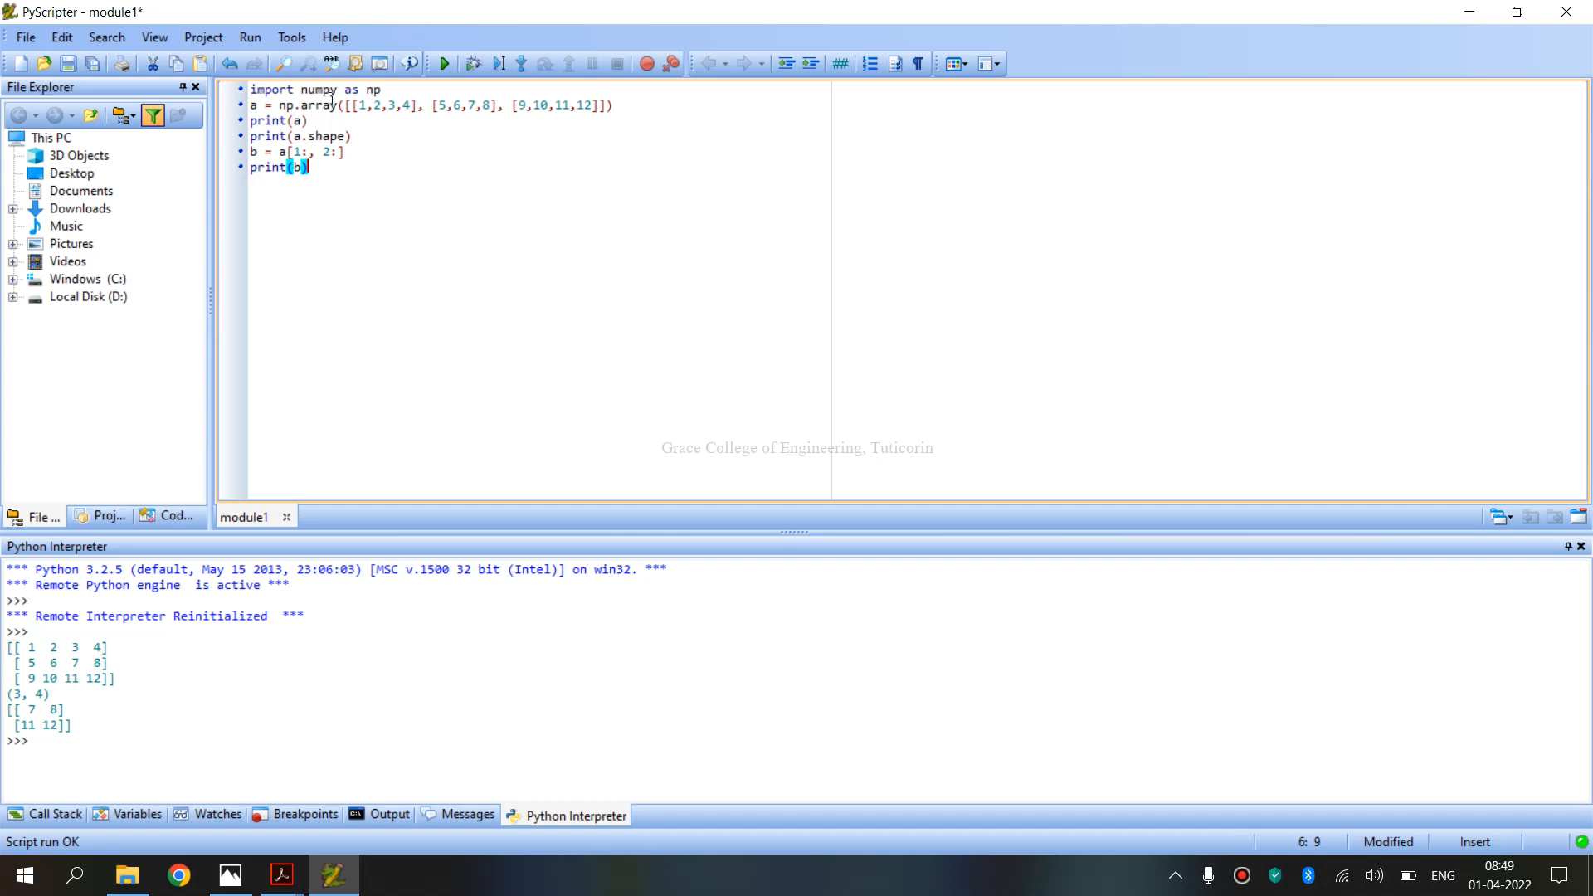
pyautogui.moveTo(346, 105); pyautogui.dragTo(605, 104)
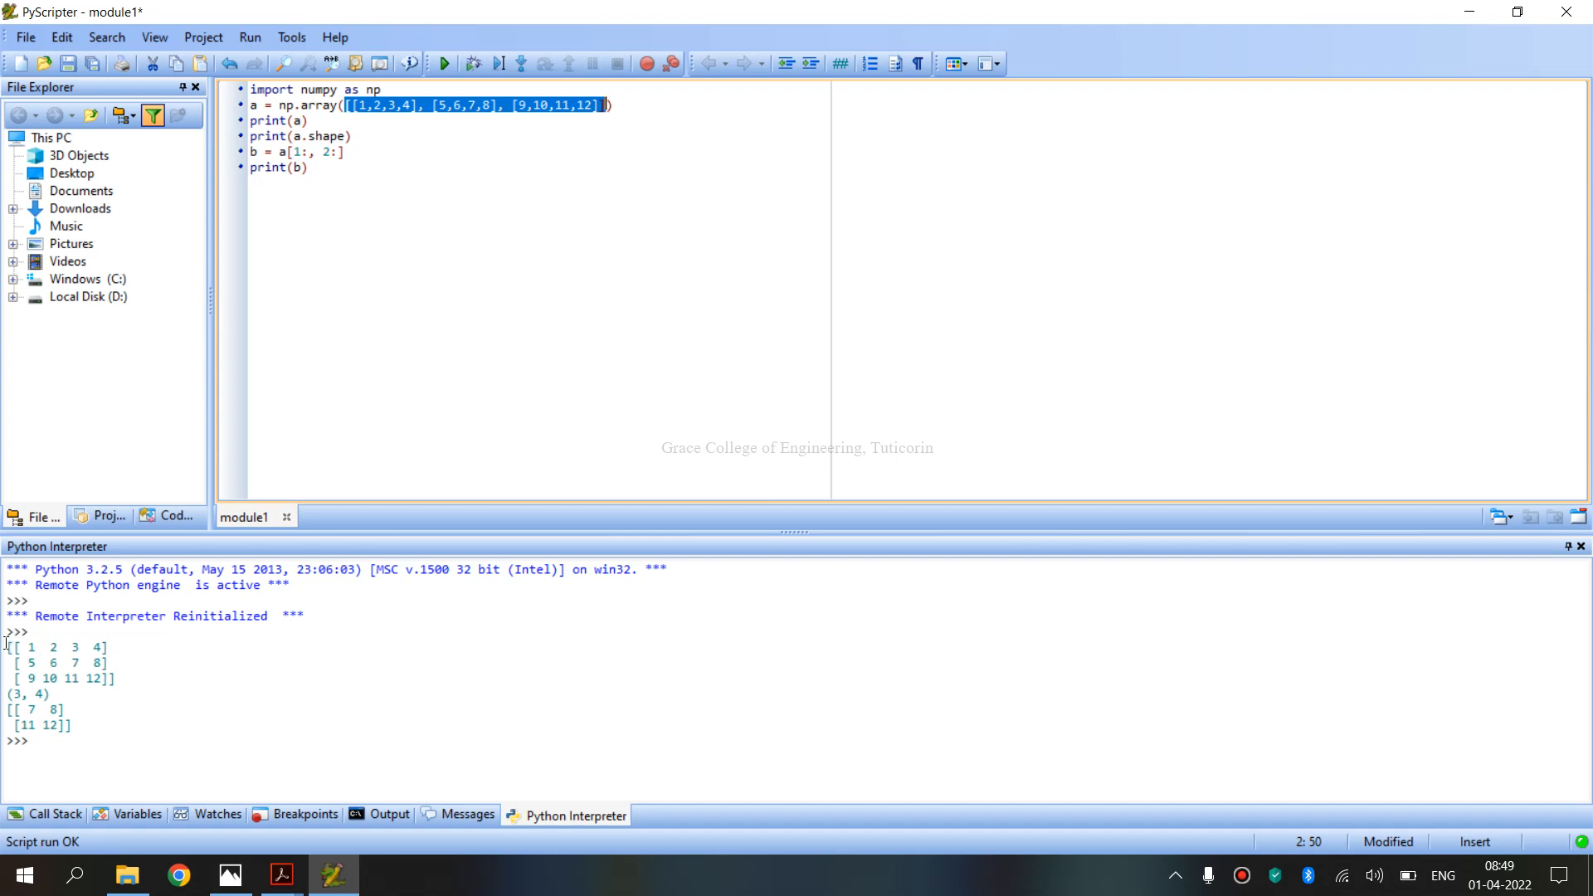
pyautogui.moveTo(4, 646); pyautogui.dragTo(124, 679)
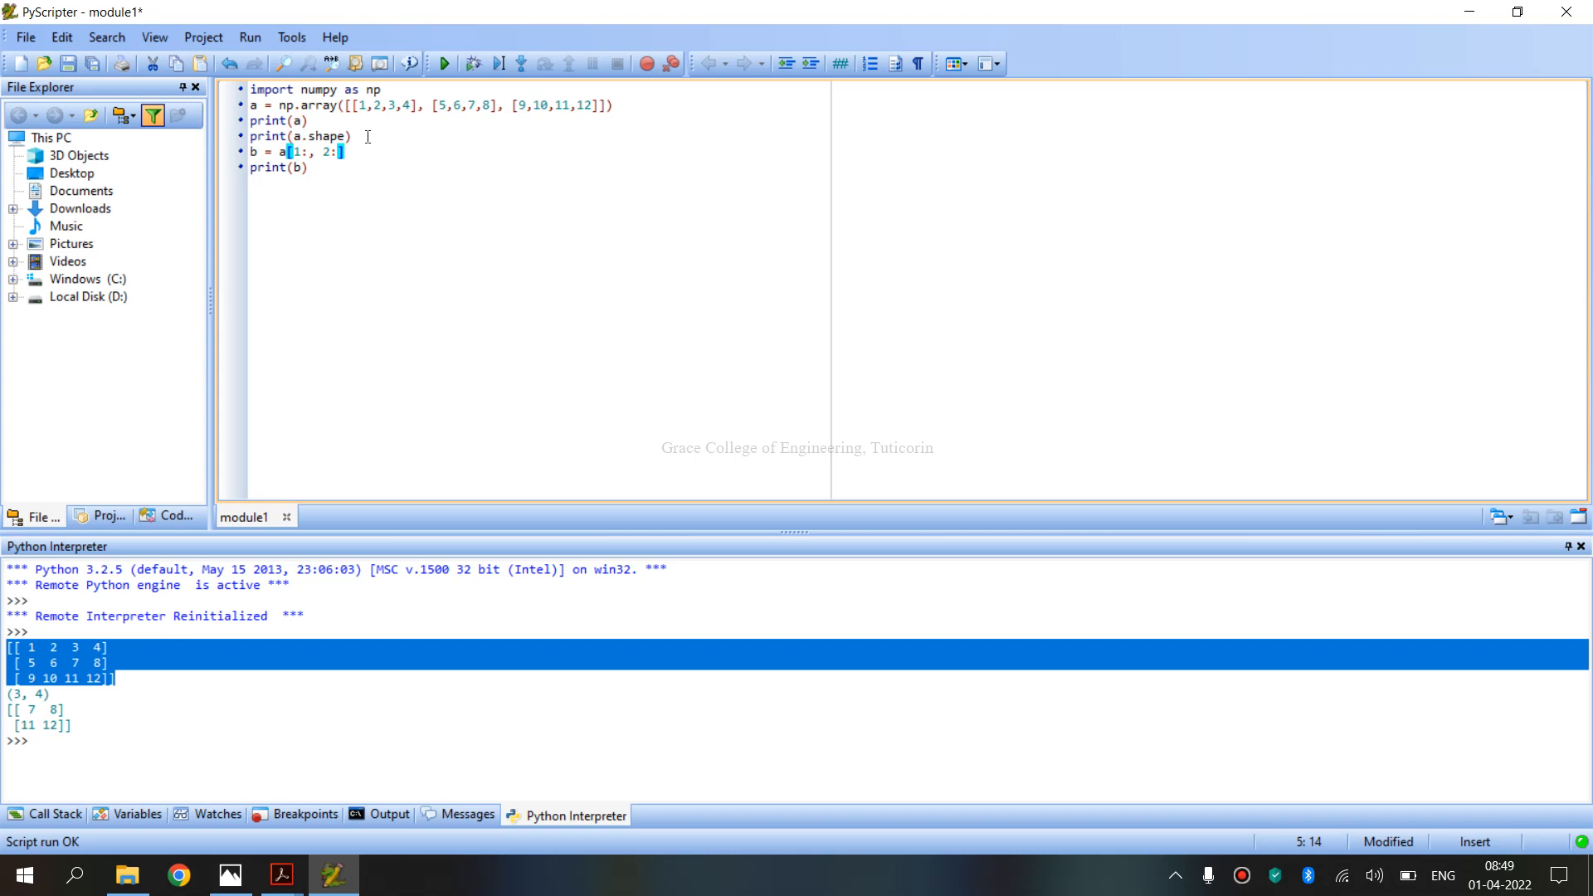
pyautogui.moveTo(386, 132)
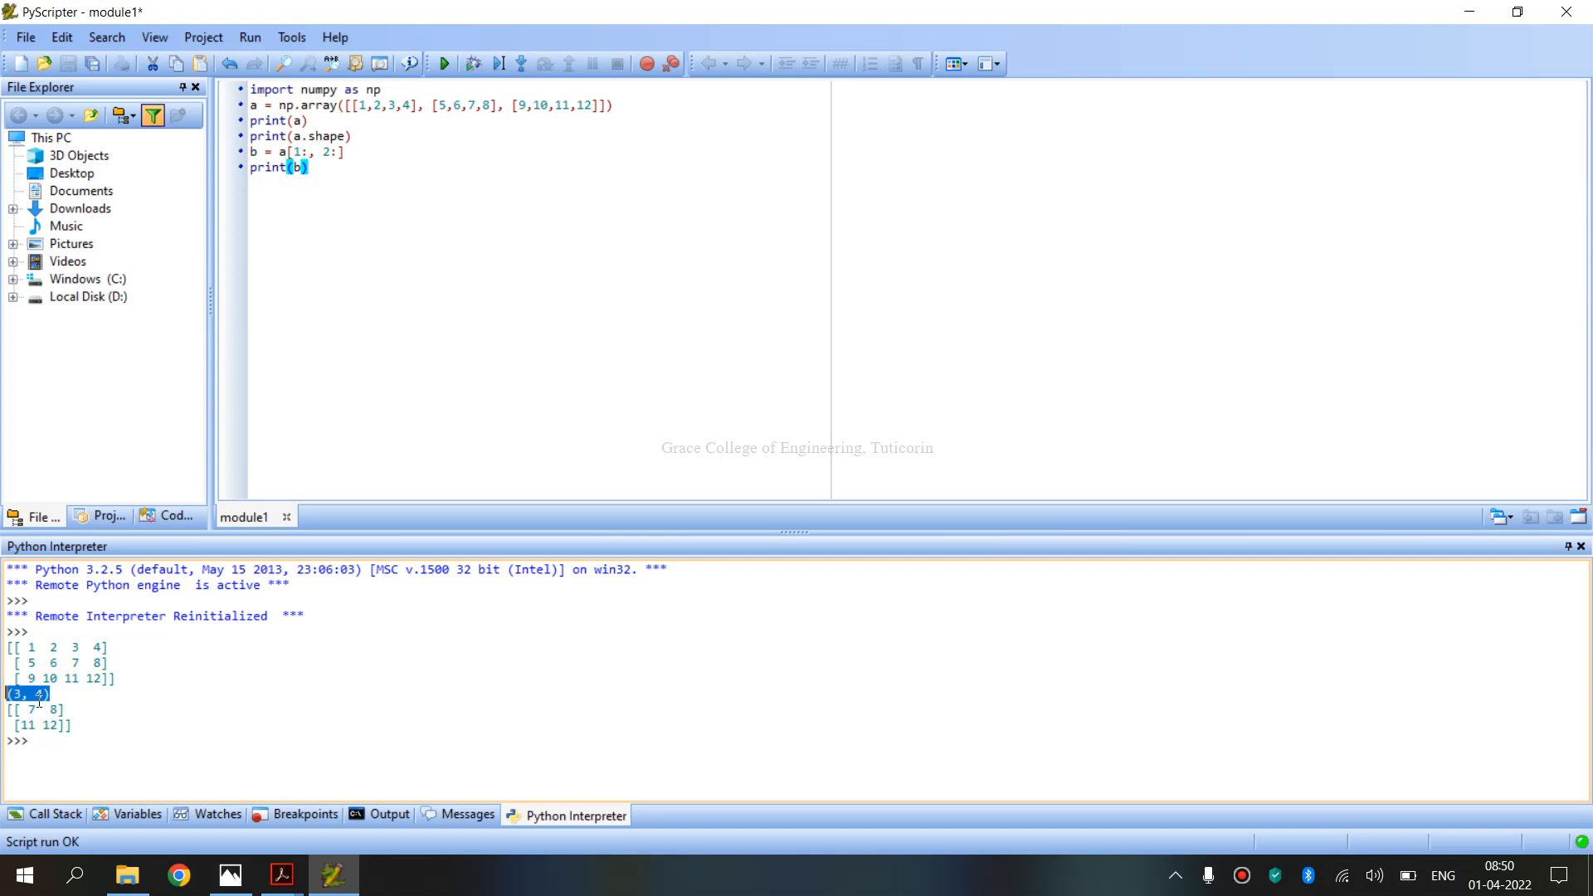
pyautogui.moveTo(45, 706)
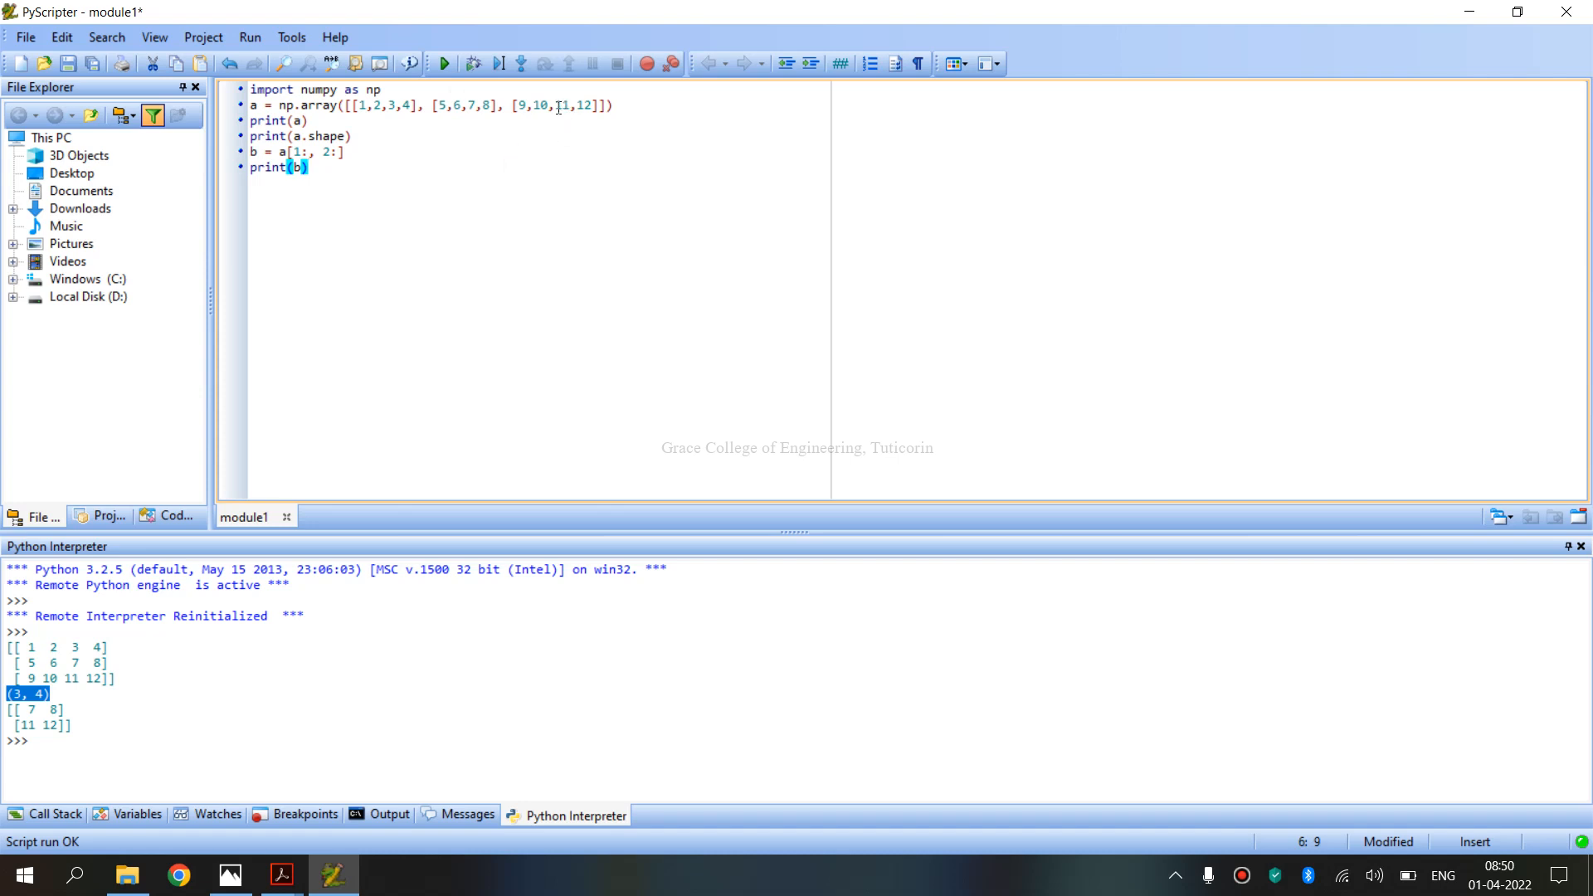
pyautogui.doubleClick(574, 104)
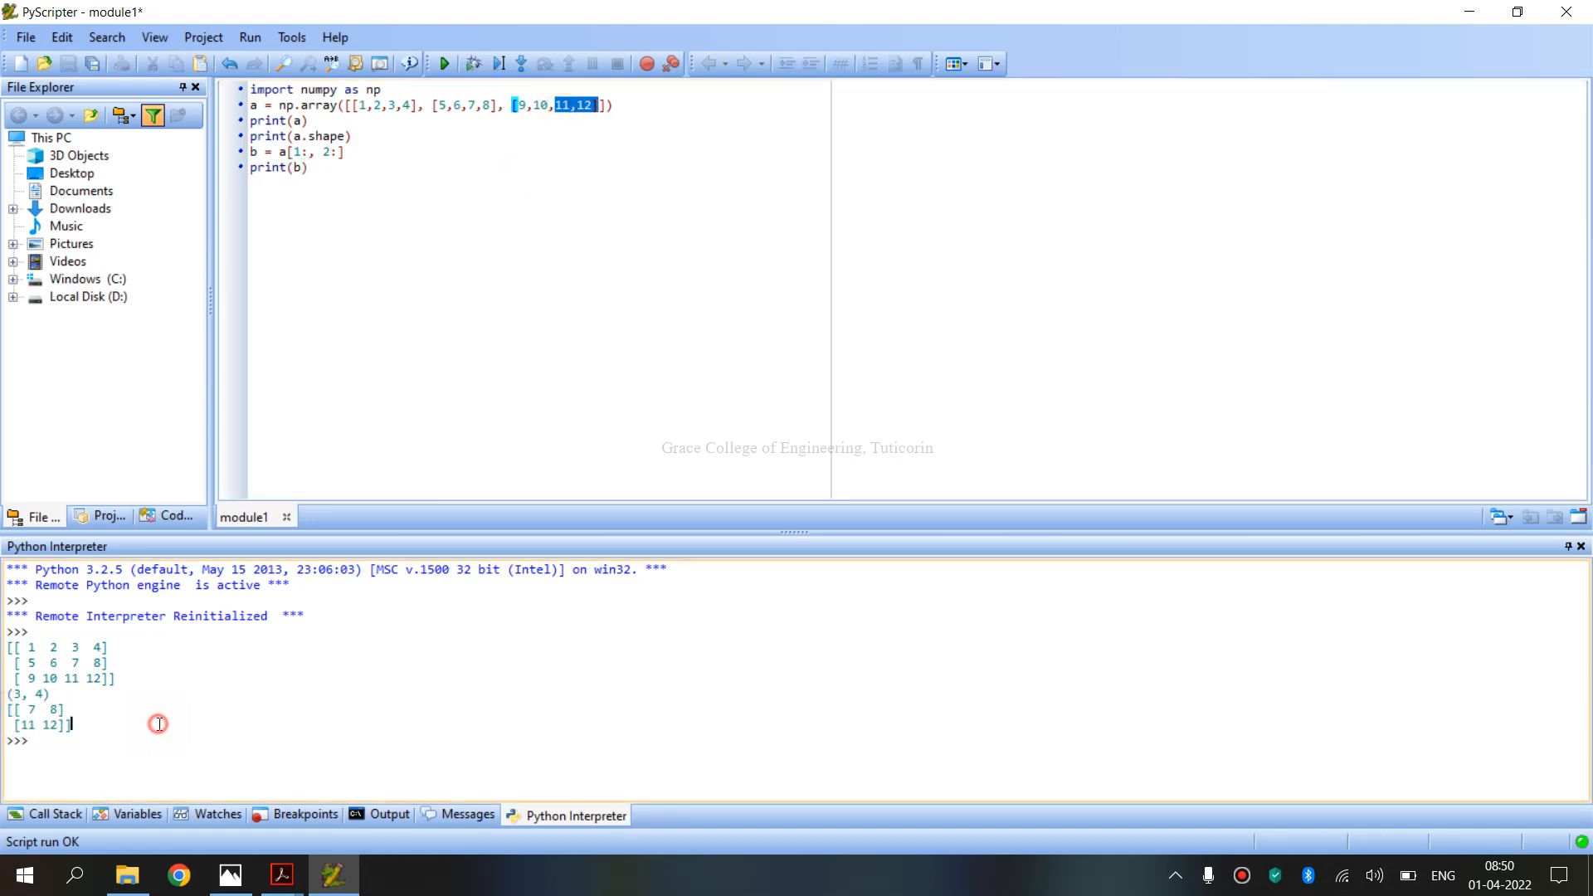
pyautogui.moveTo(130, 631)
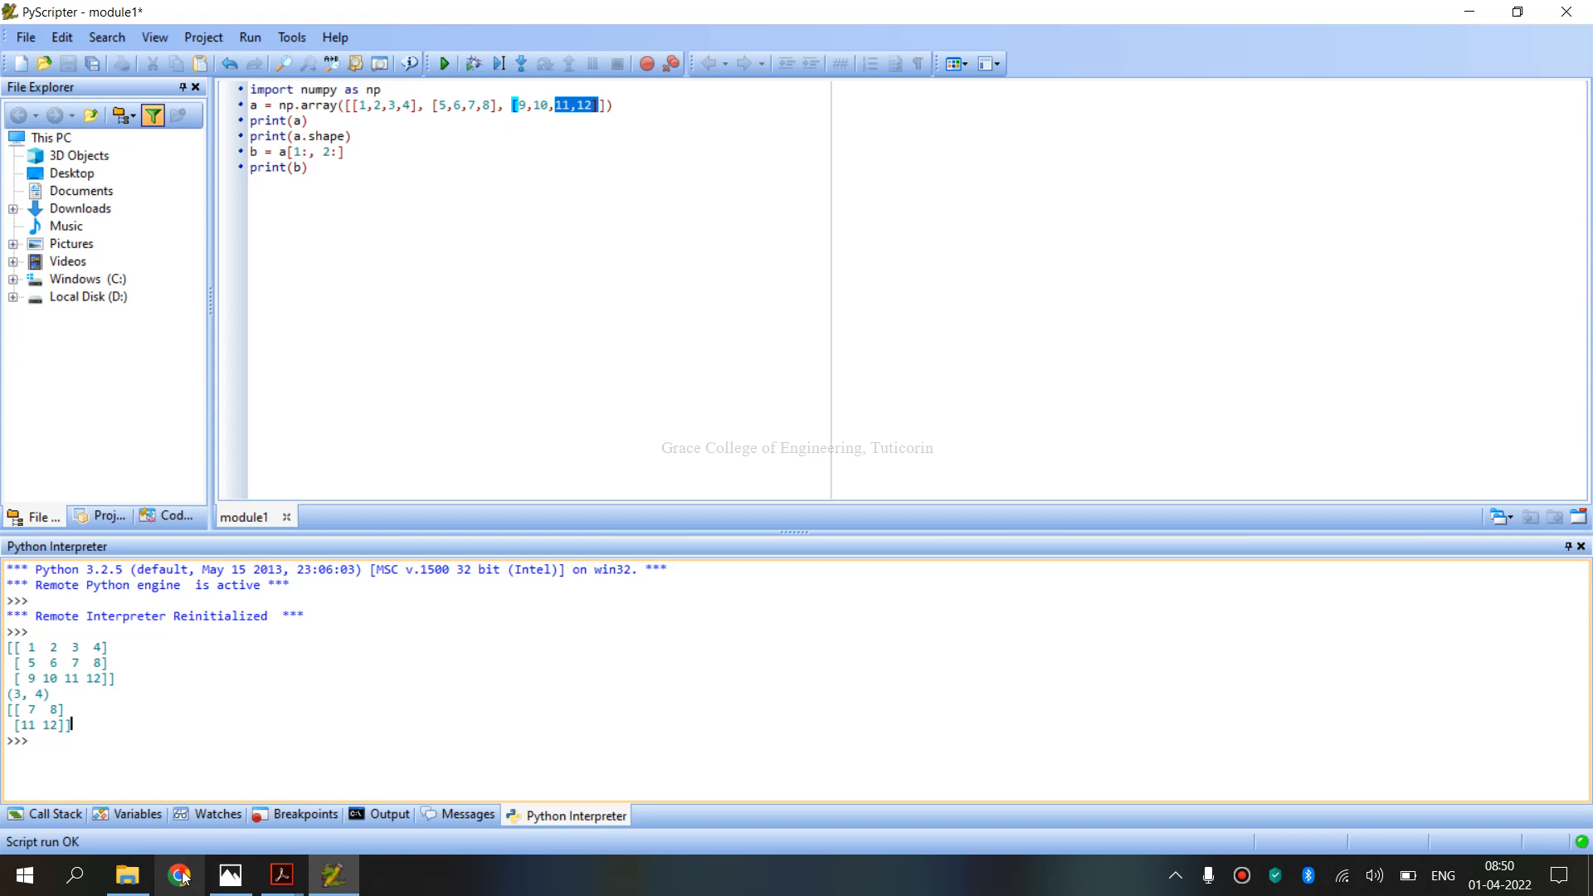
# - Open onlinegdb.com in Chrome and set the language to Python 3
pyautogui.click(180, 874)
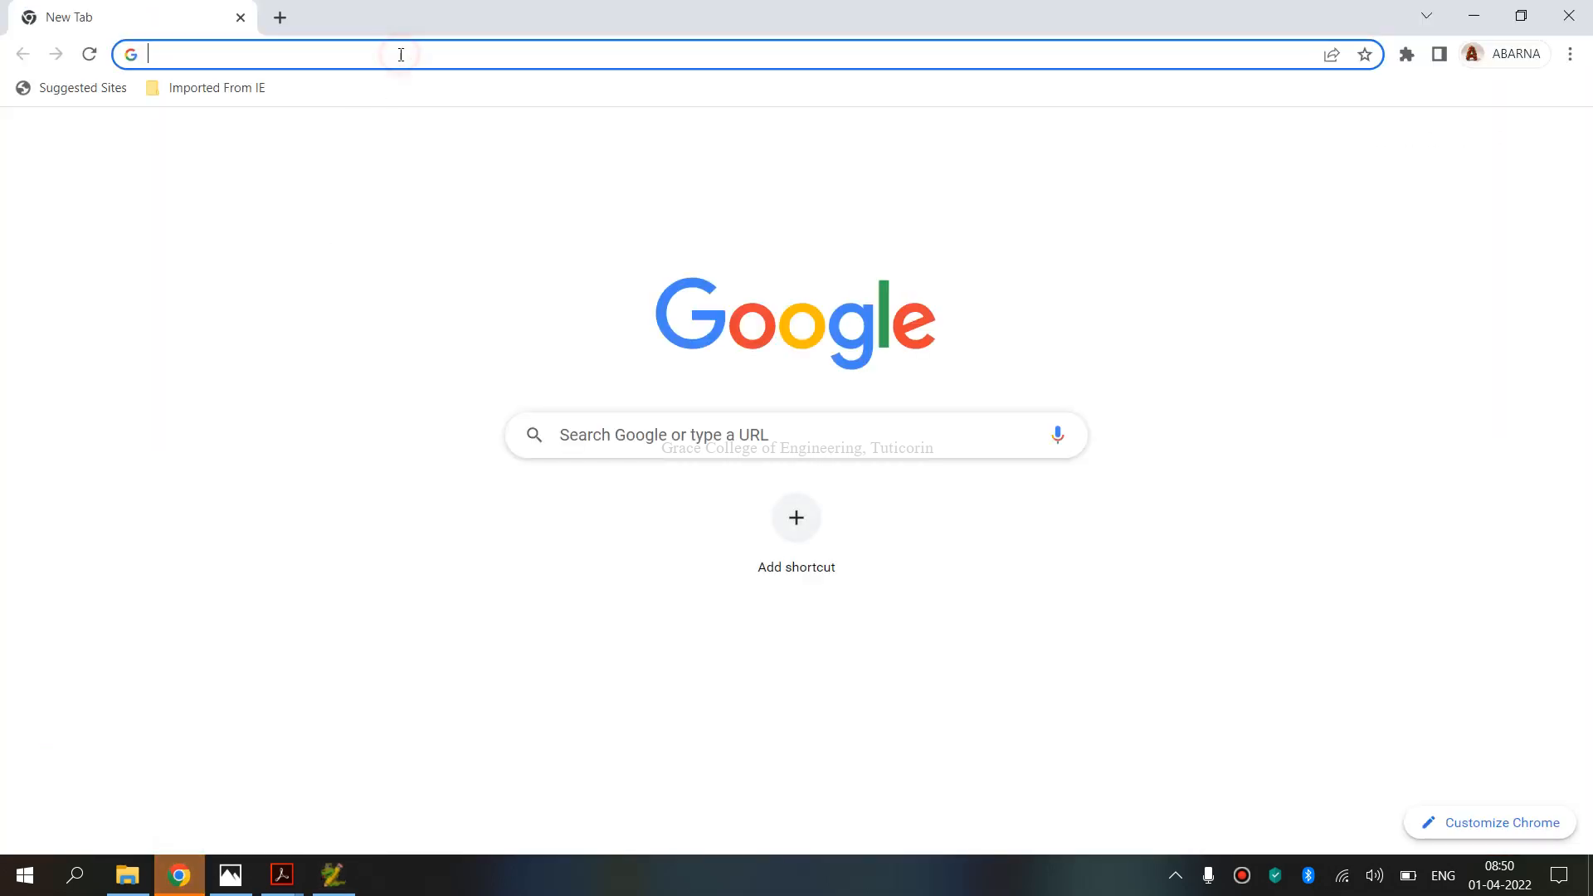
pyautogui.write('onlinegdb.com')
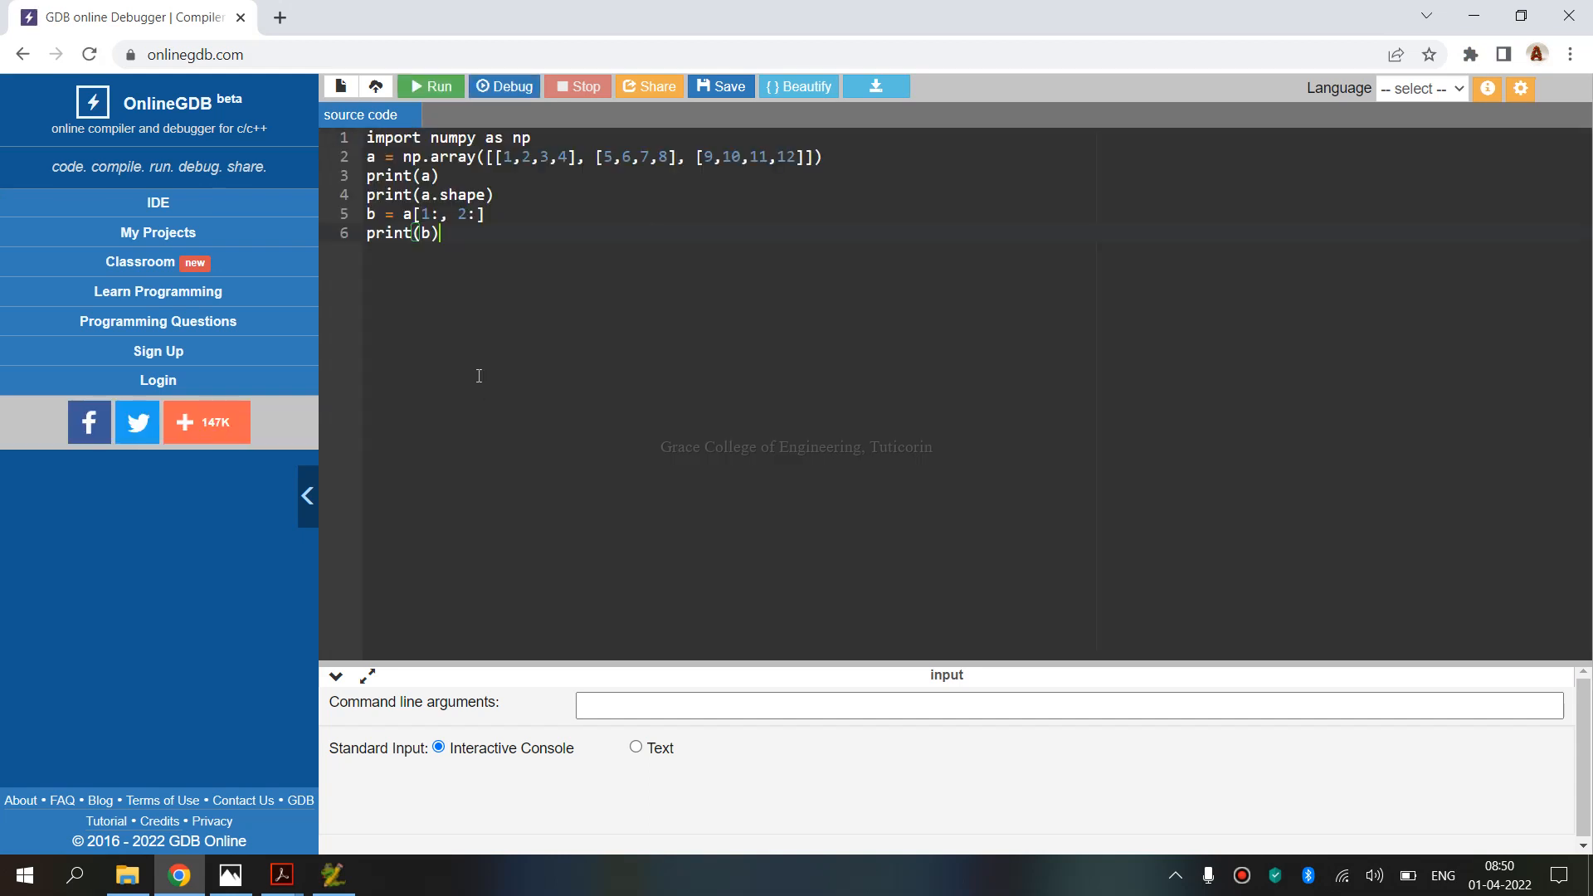
pyautogui.click(1420, 89)
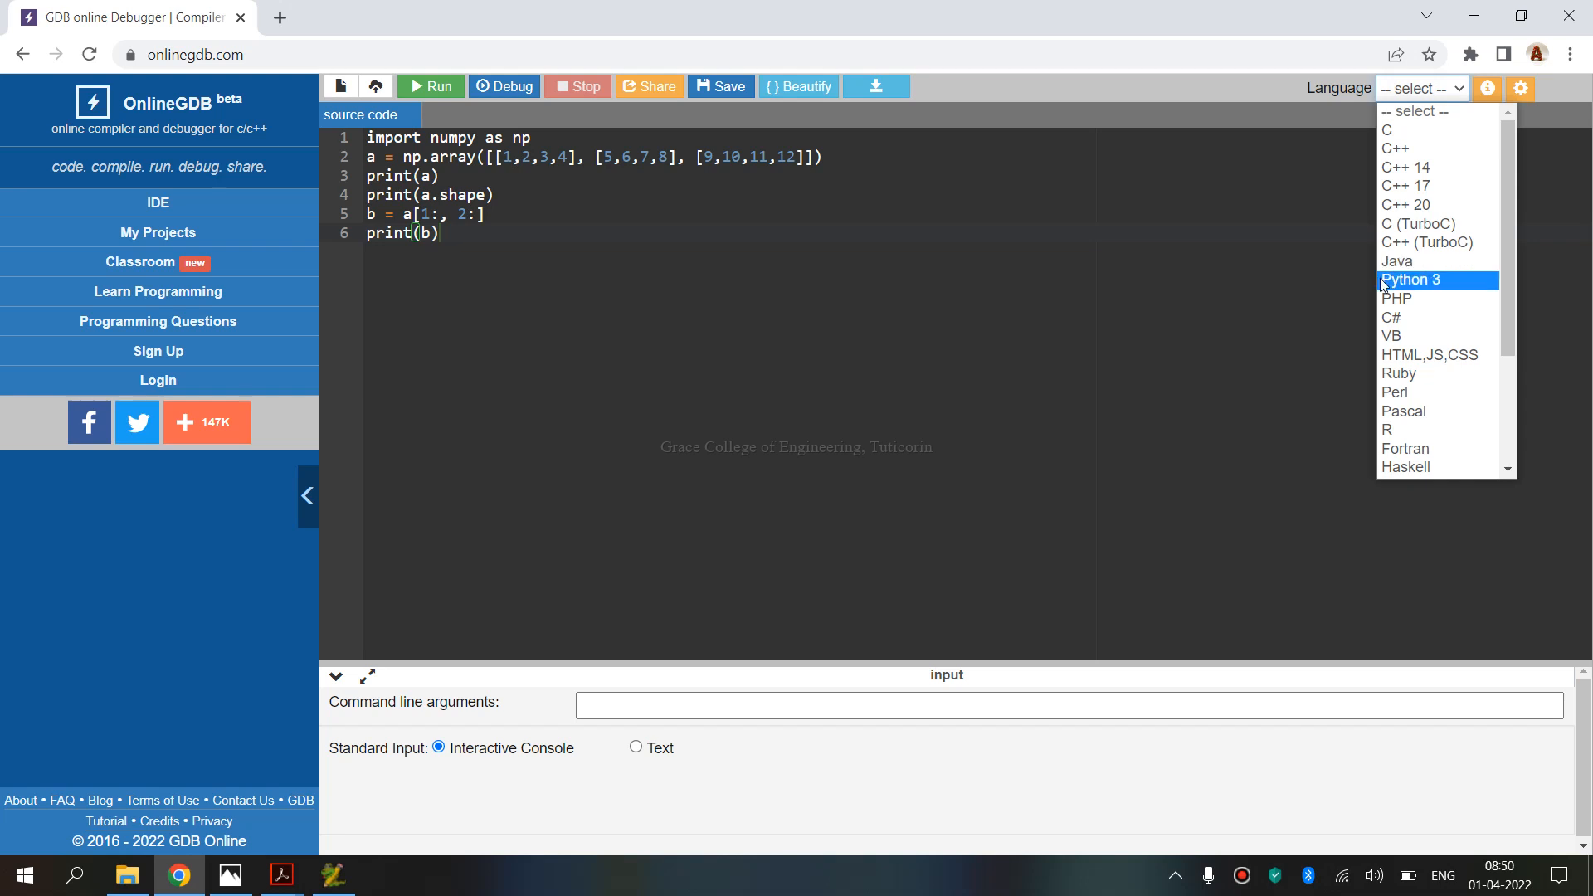
pyautogui.click(1409, 279)
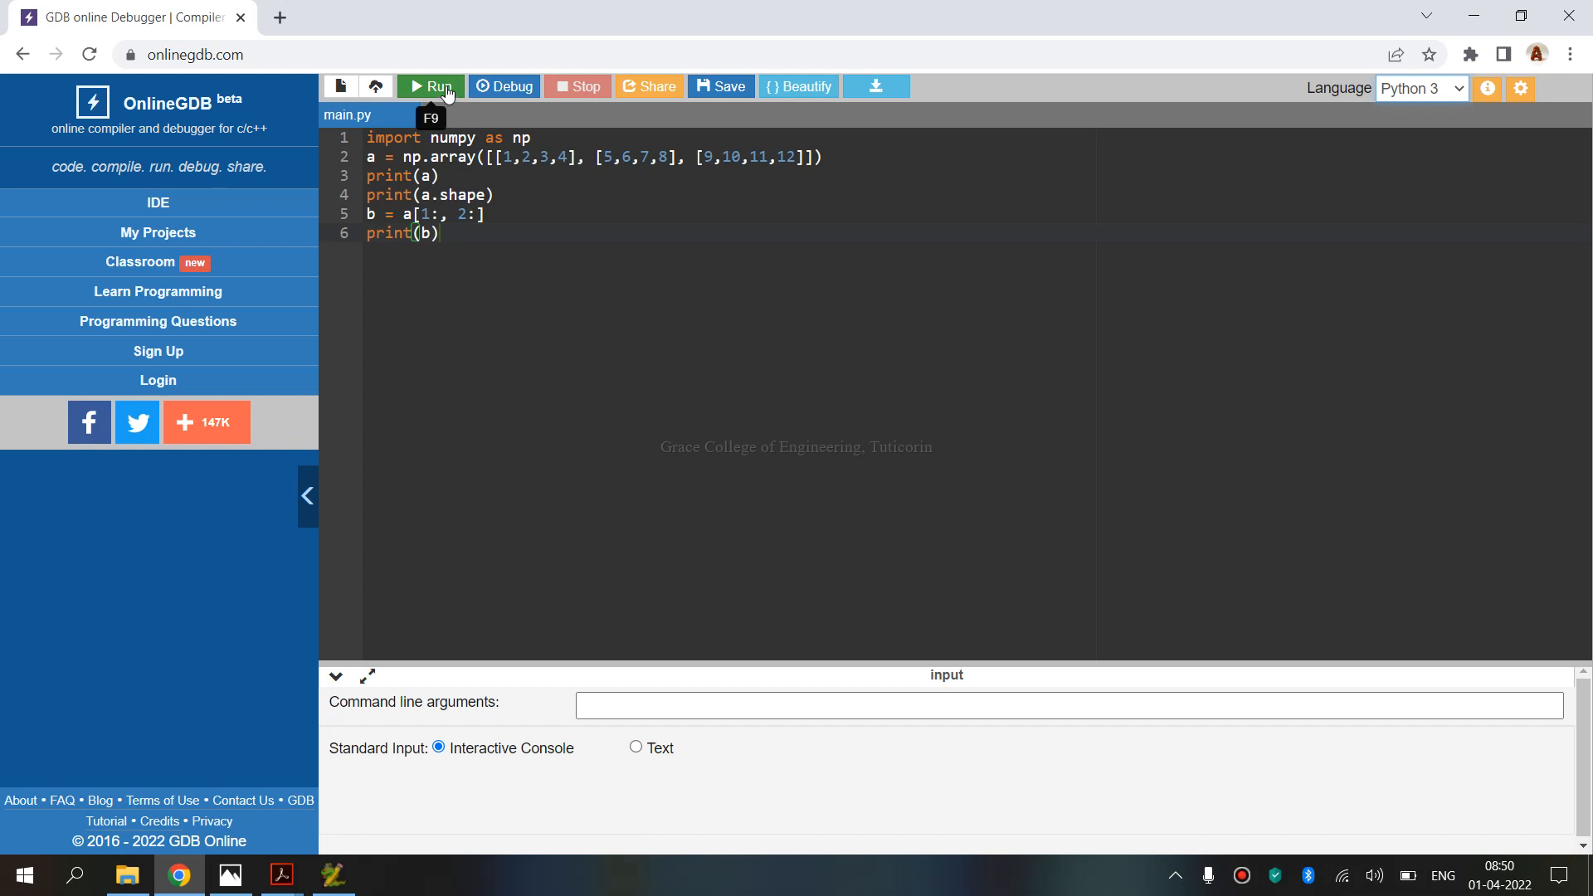
# - Run the slicing program and enlarge the console to show the full output
pyautogui.click(431, 87)
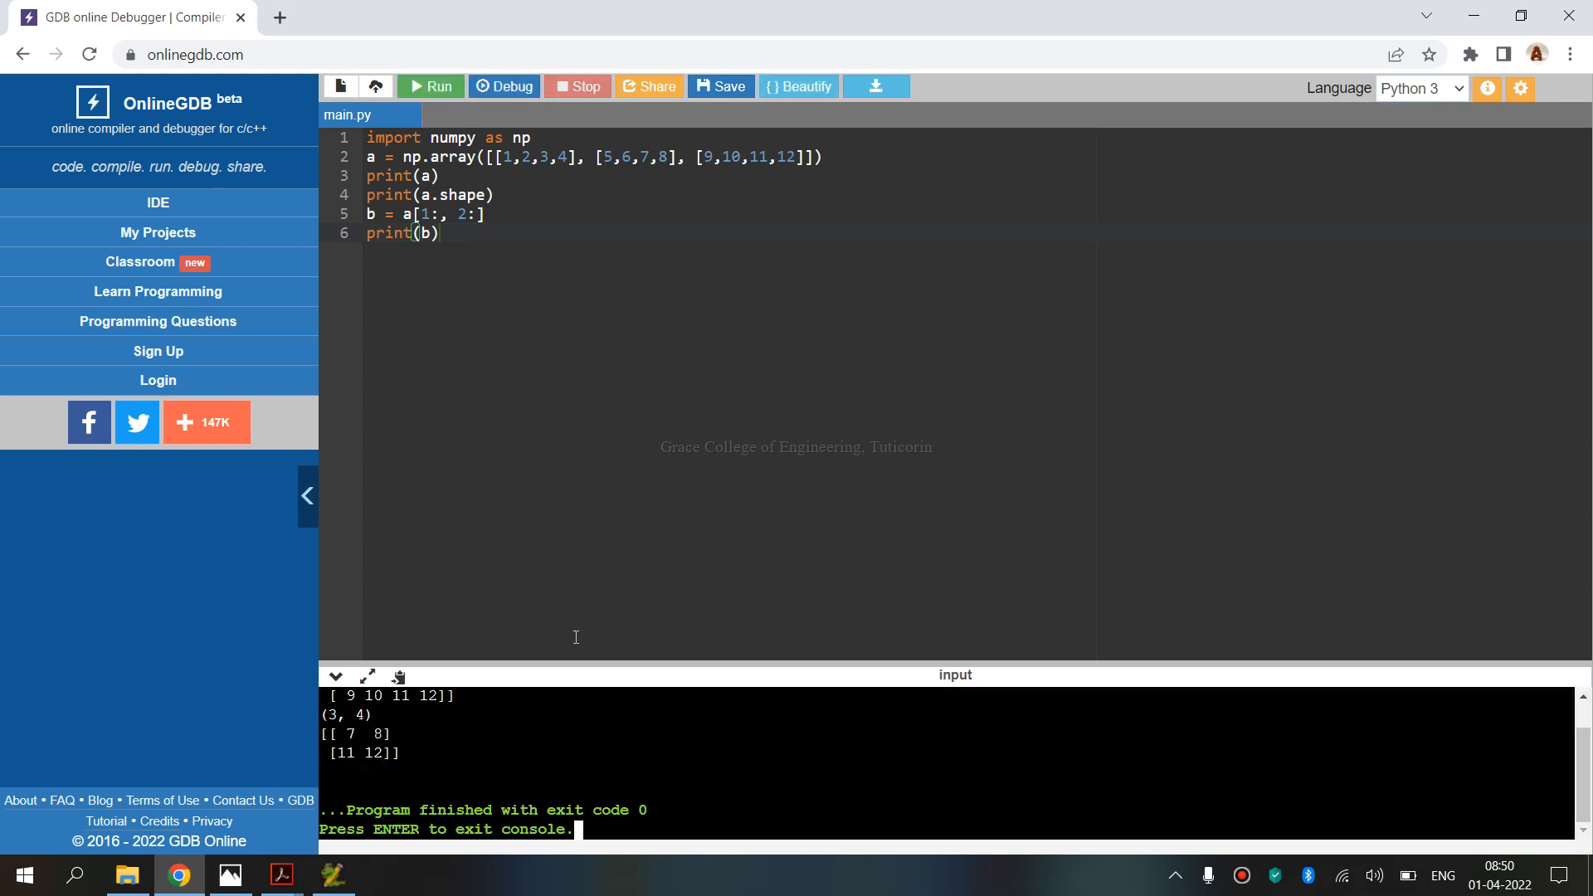
pyautogui.moveTo(667, 675); pyautogui.dragTo(668, 327)
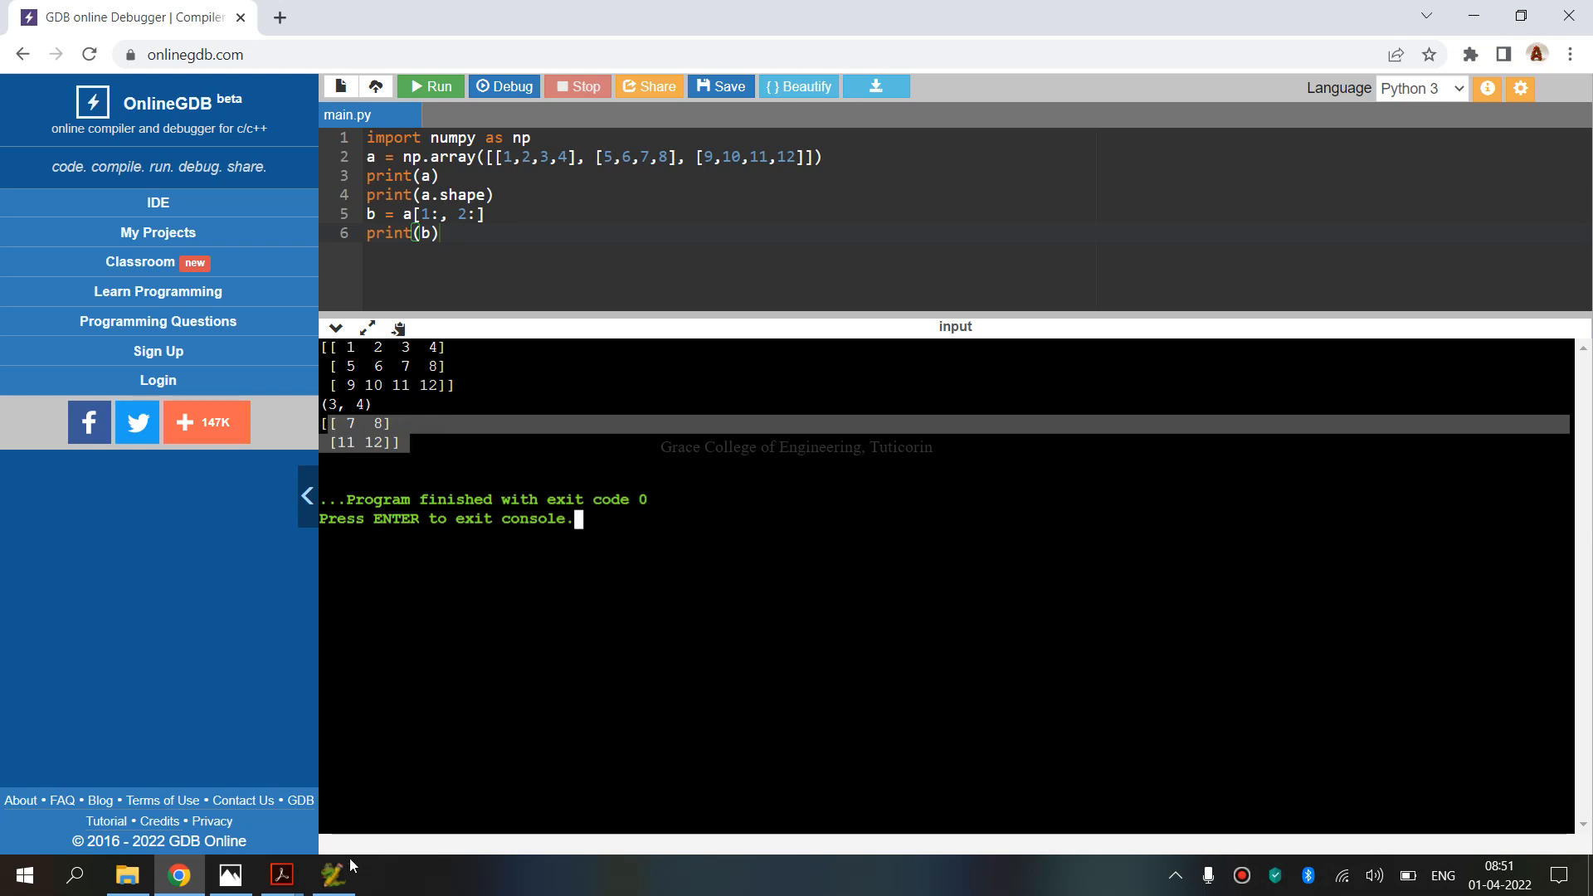
pyautogui.click(334, 874)
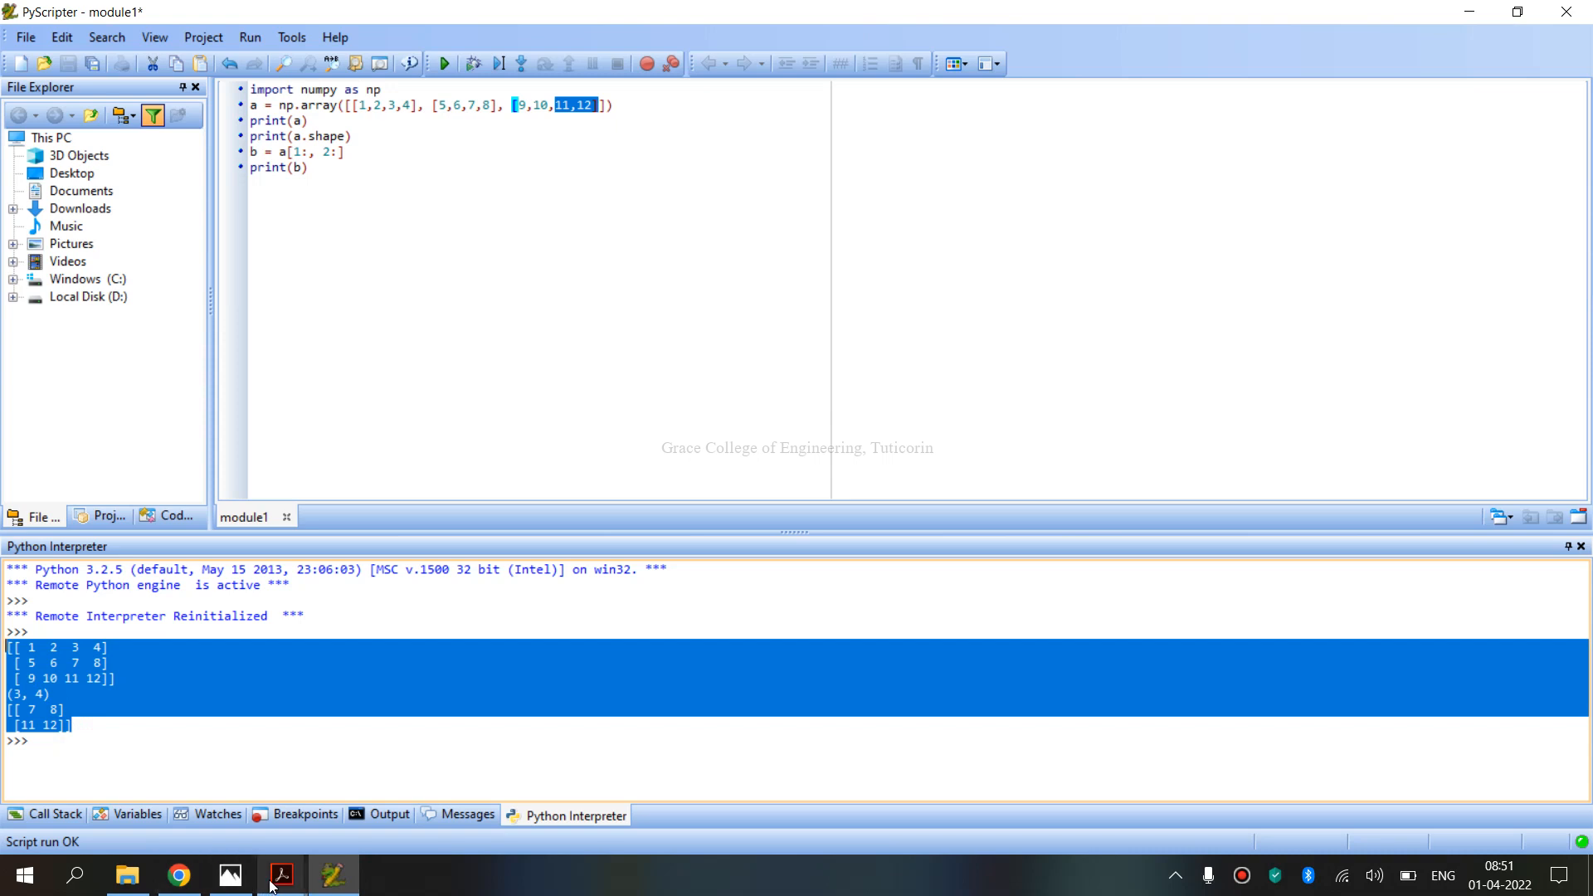
# - Switch to the lab manual PDF showing the NumPy program and expected output
pyautogui.click(279, 875)
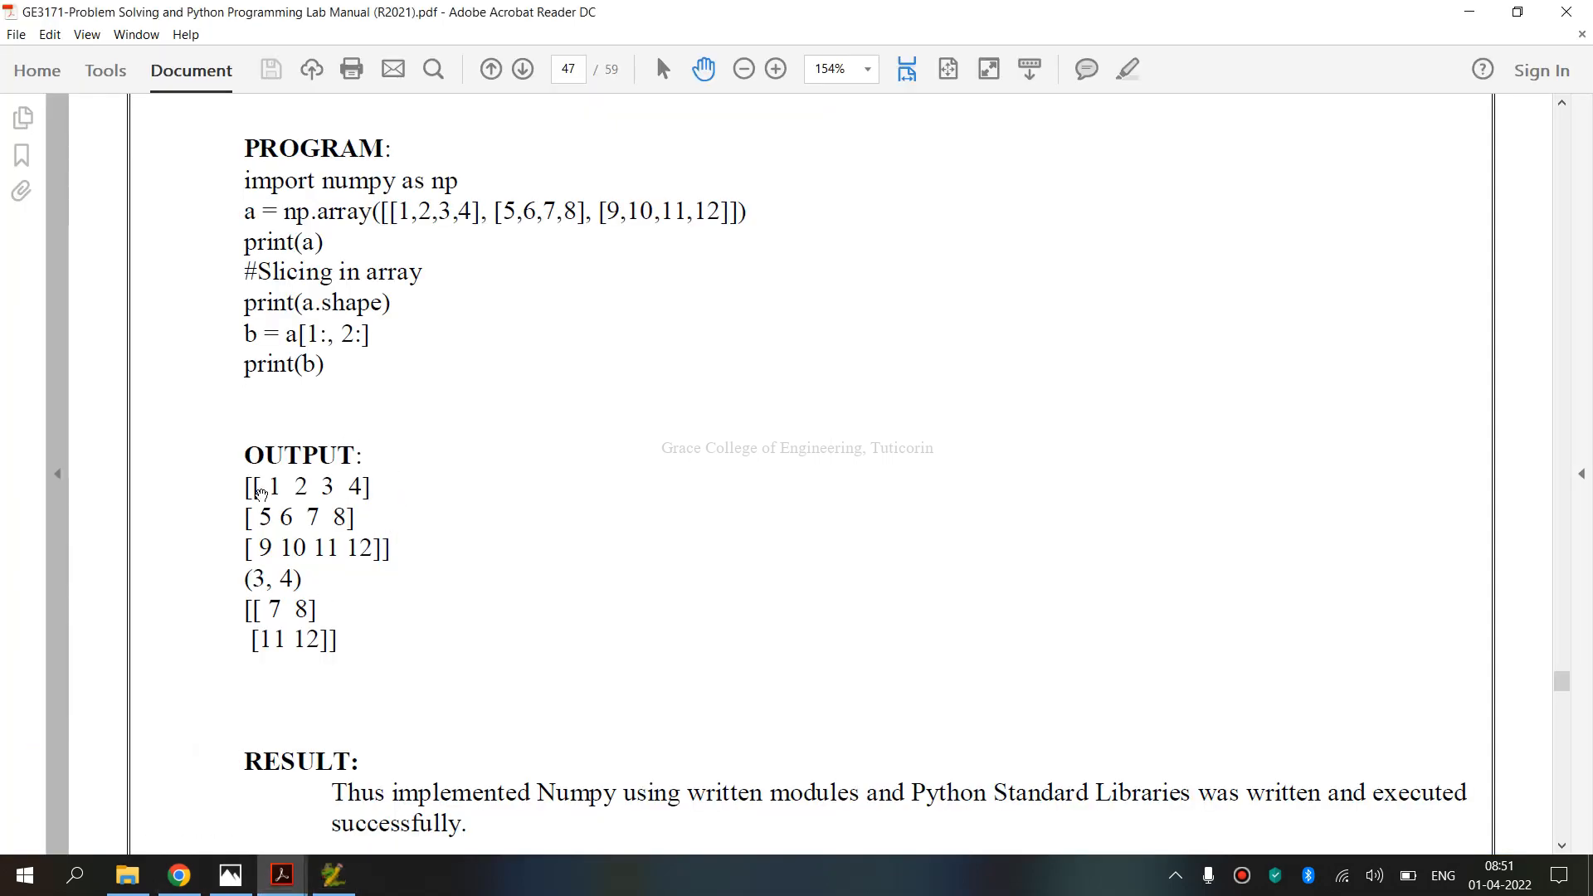
pyautogui.moveTo(363, 636)
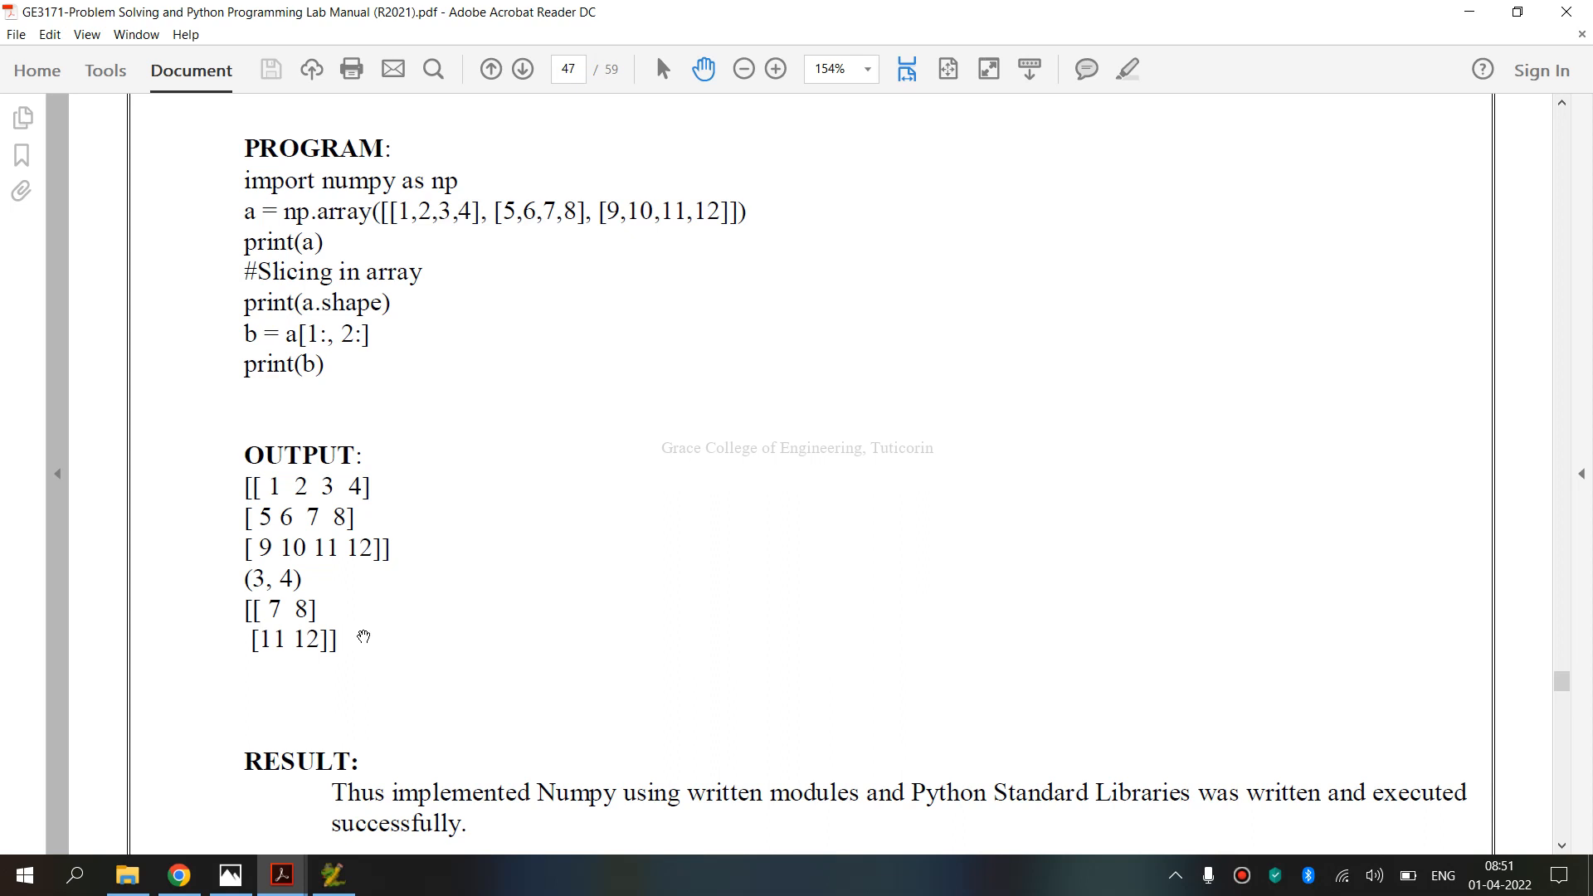
pyautogui.moveTo(715, 416)
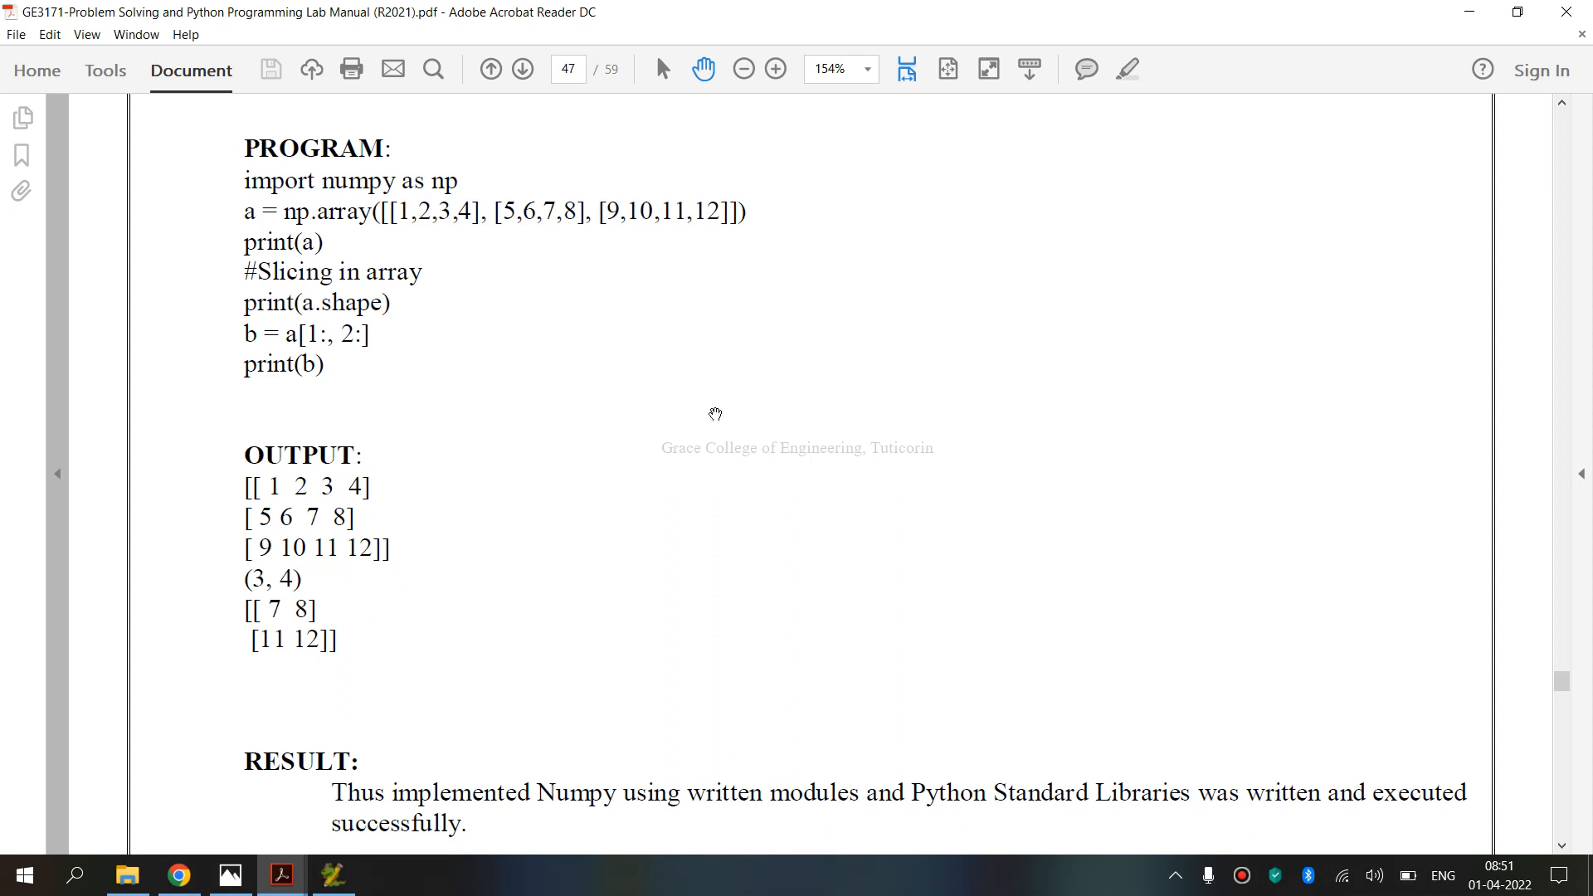